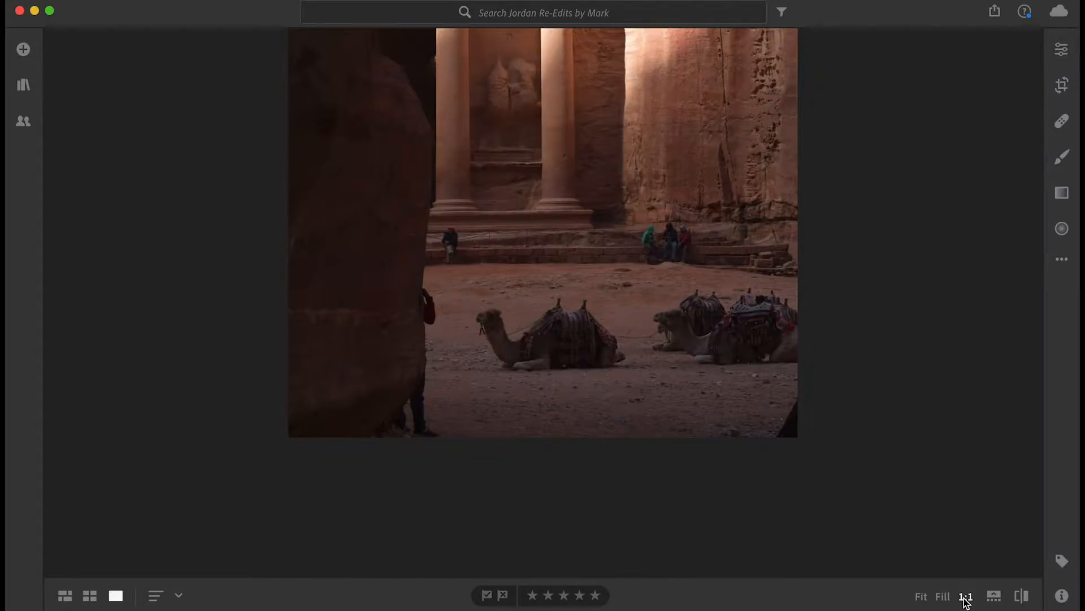
View the photo at 1:1 and pan to the person peeking behind the rock near the camel
click(965, 596)
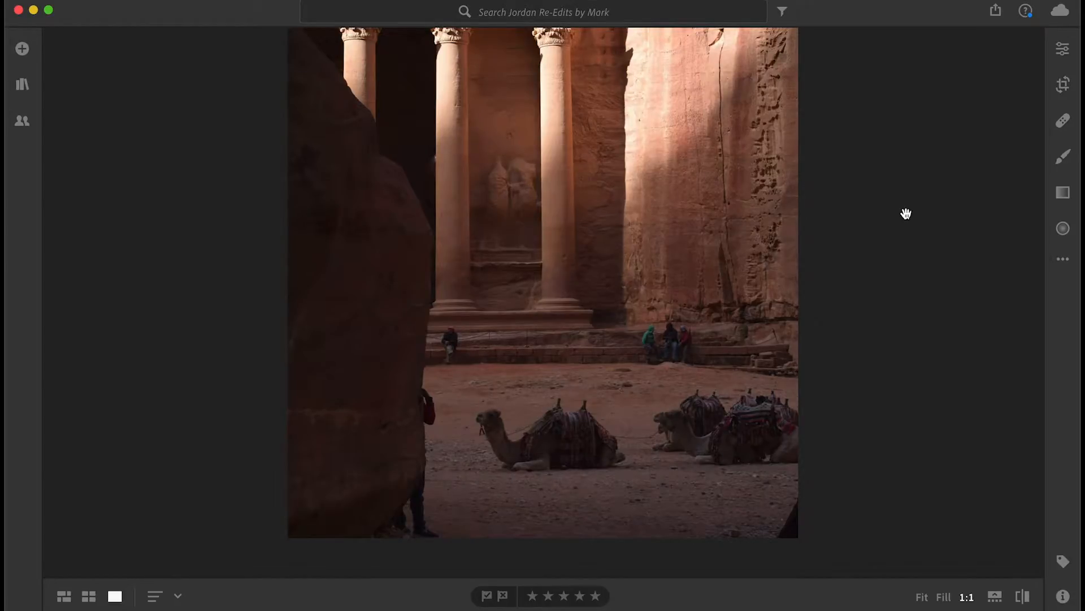
mouse_move(1017, 237)
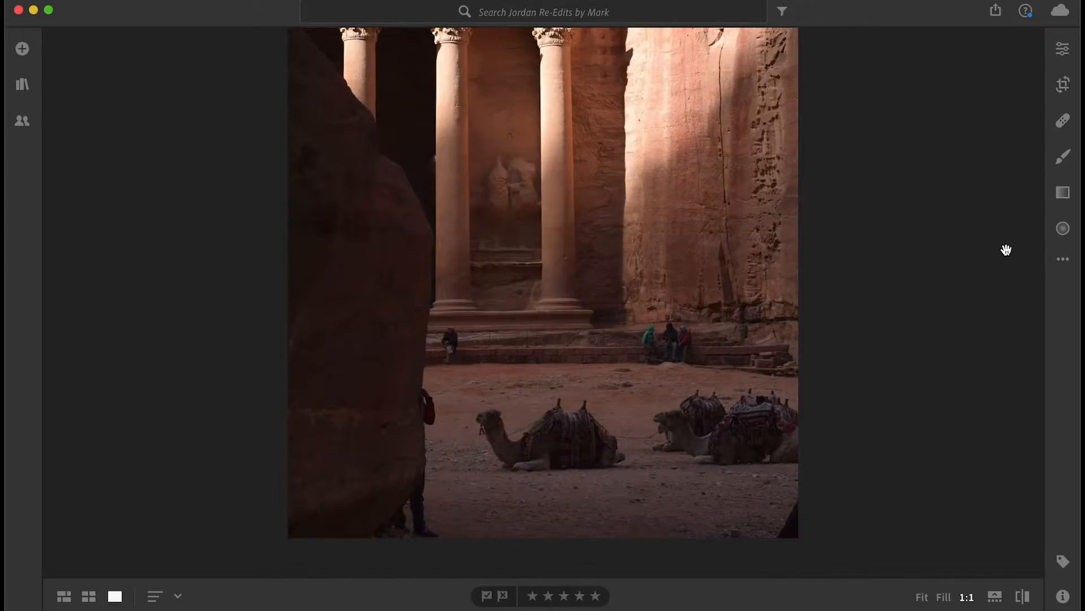
mouse_move(941, 554)
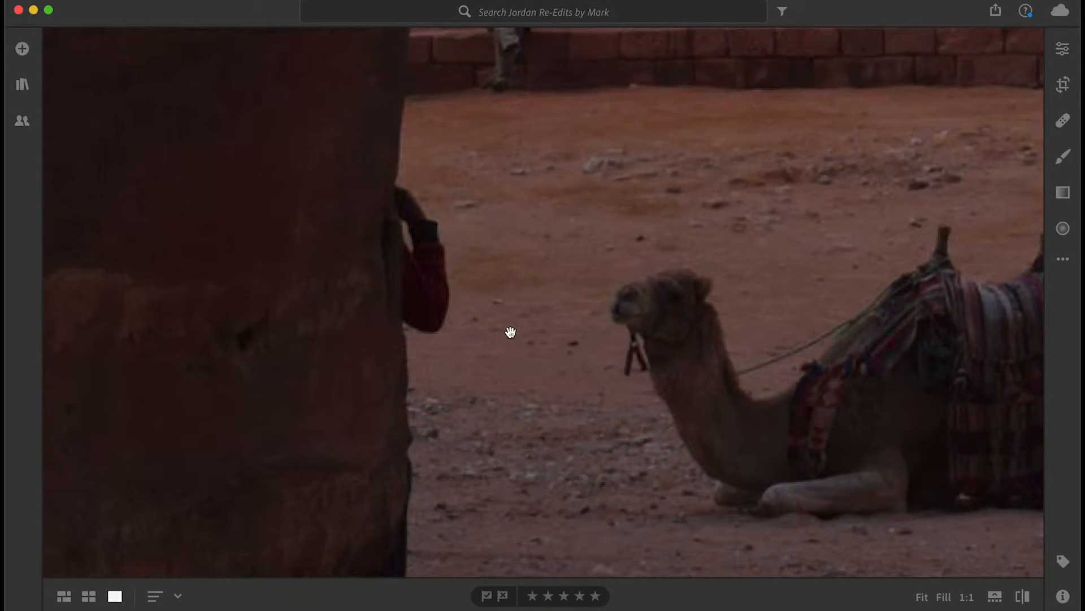
mouse_move(1036, 121)
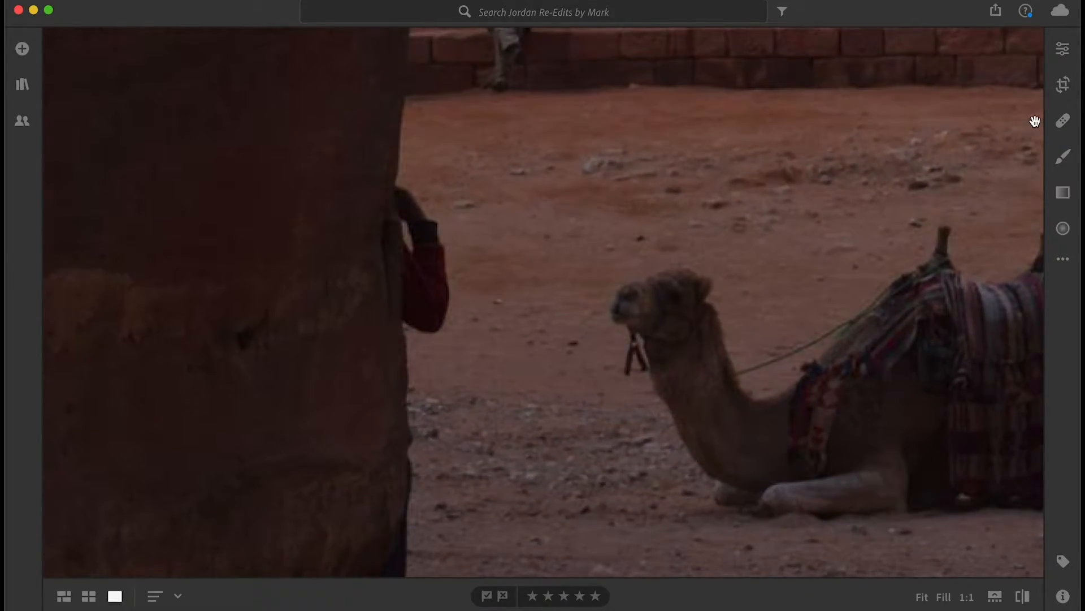
Set the Healing Brush to Clone mode with size 28 and feather 69
click(1063, 121)
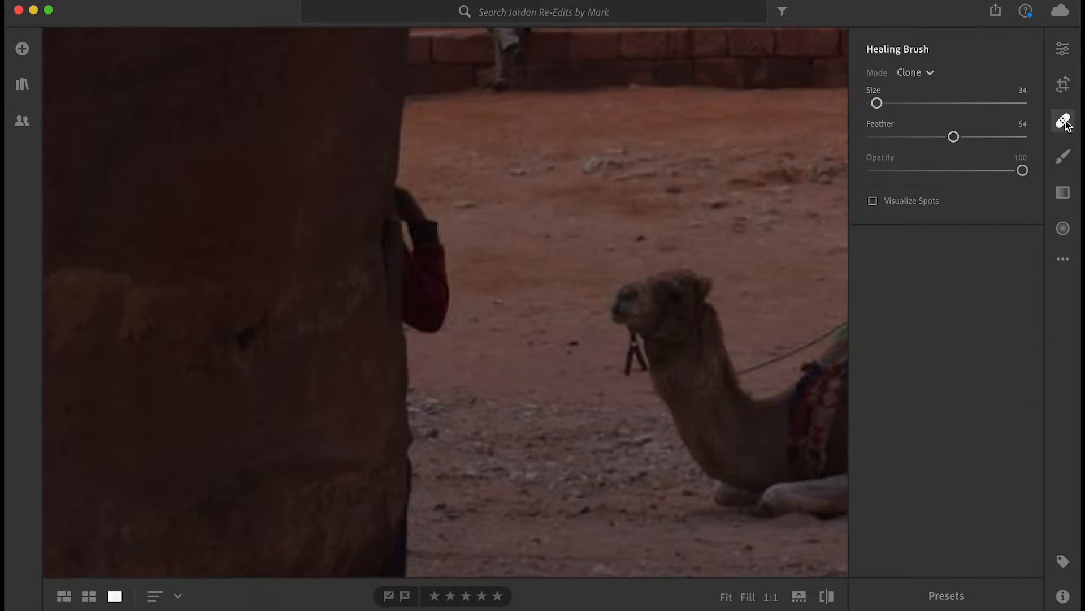
click(914, 72)
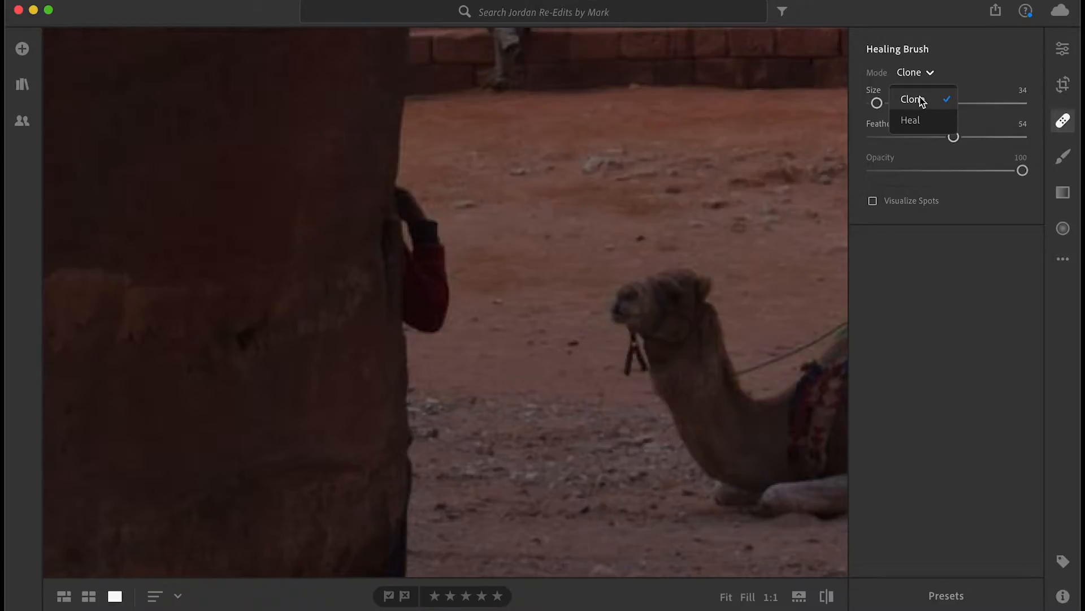
click(910, 120)
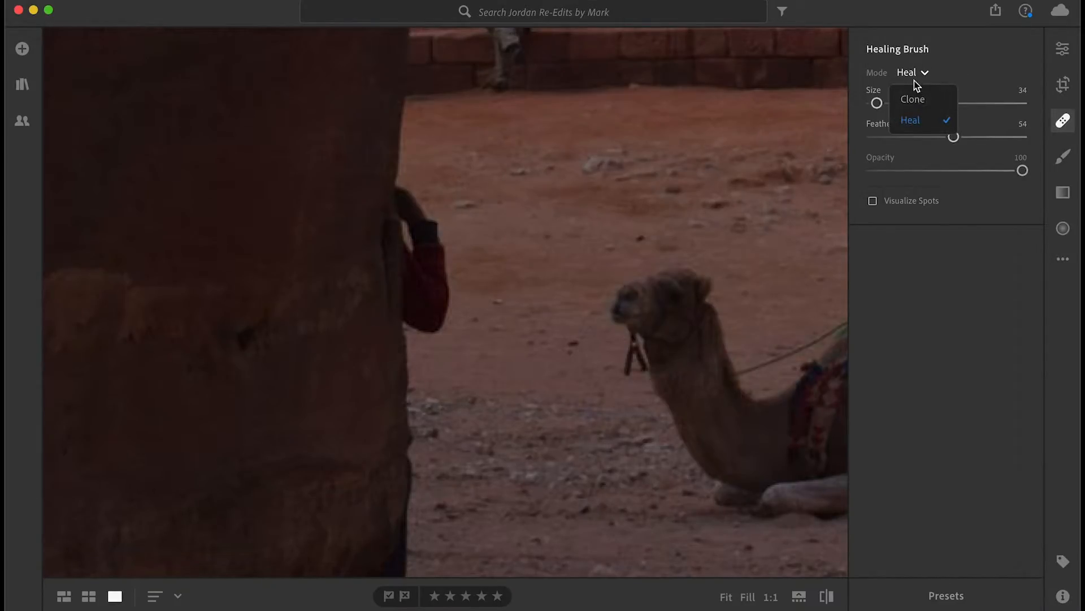
click(912, 98)
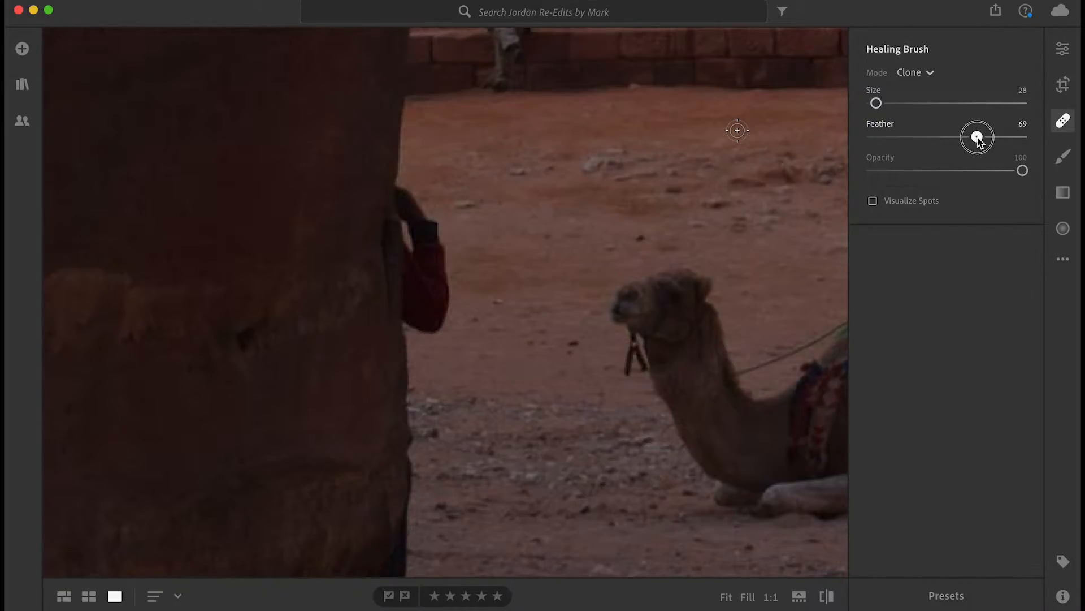
mouse_move(416, 330)
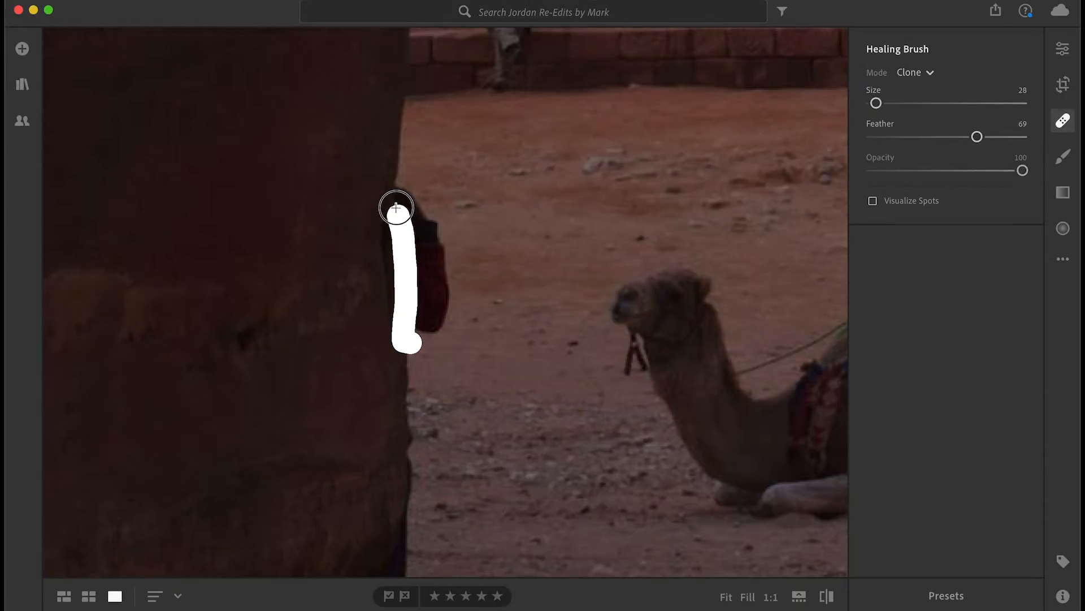
Paint a clone stroke over the person peeking out beside the rock edge
drag(397, 208, 412, 245)
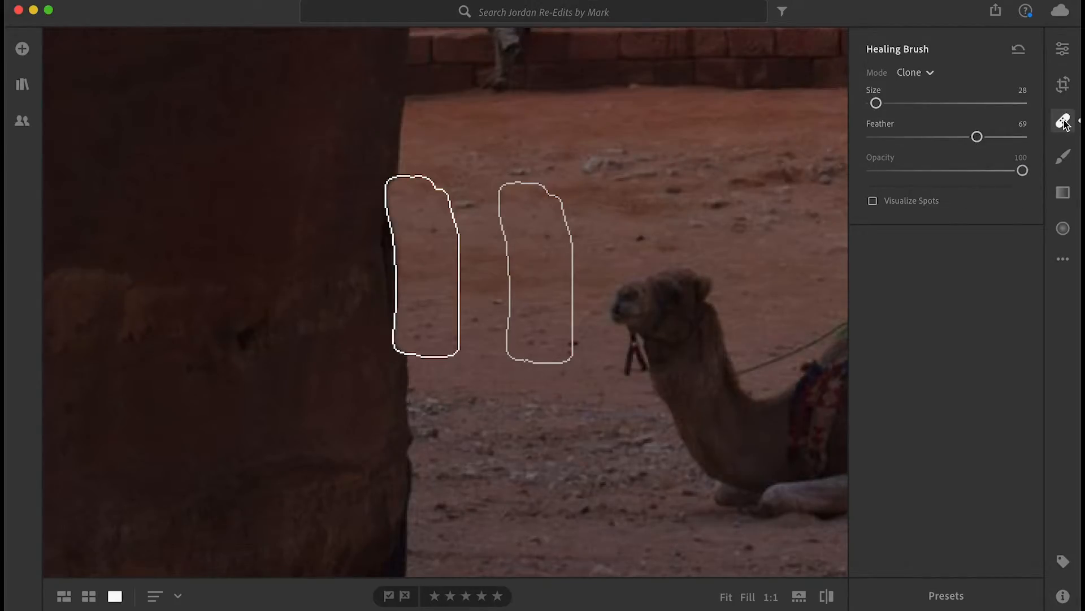
Nudge the clone patch's pin right so it sits flush against the rock edge
click(1063, 120)
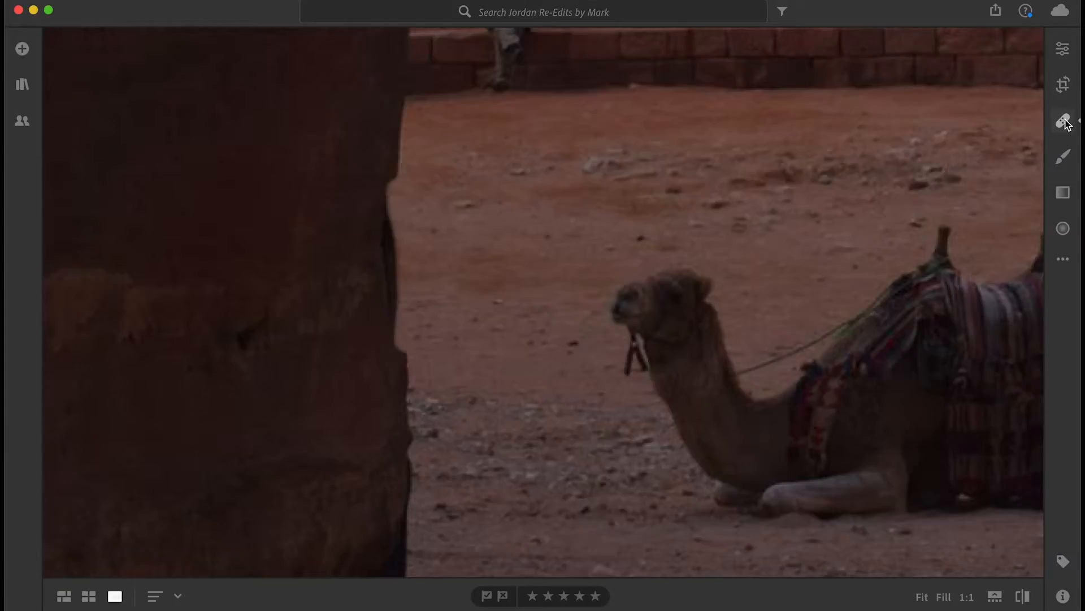
mouse_move(443, 233)
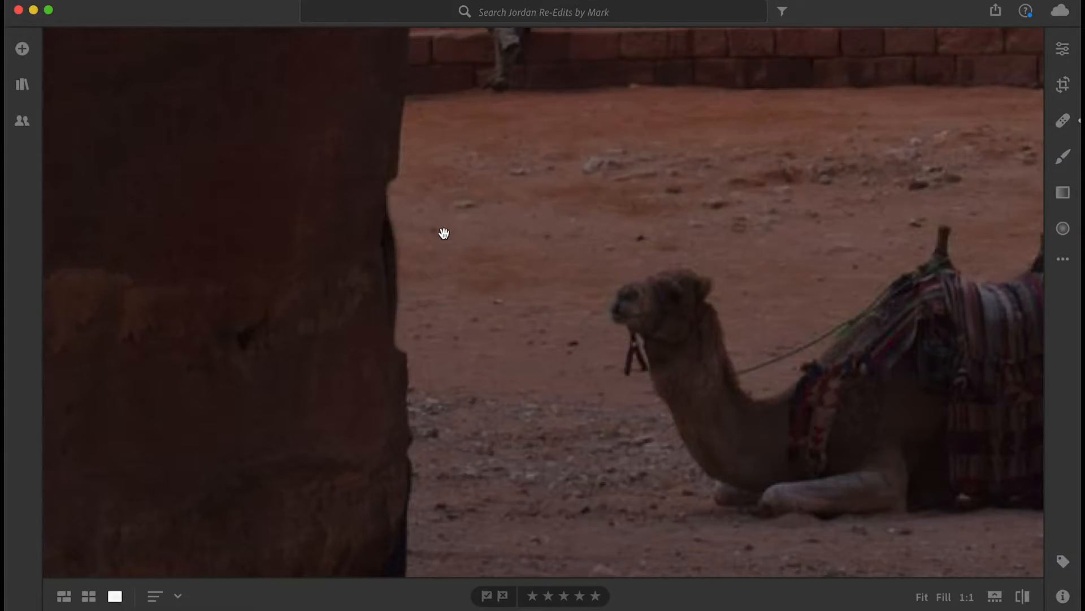
mouse_move(397, 188)
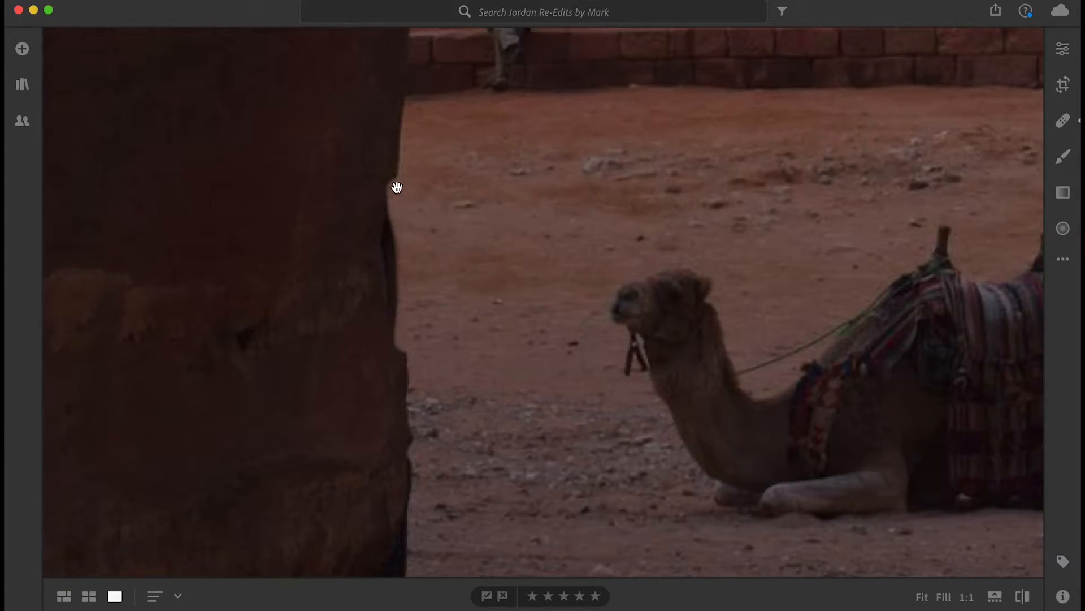
mouse_move(437, 188)
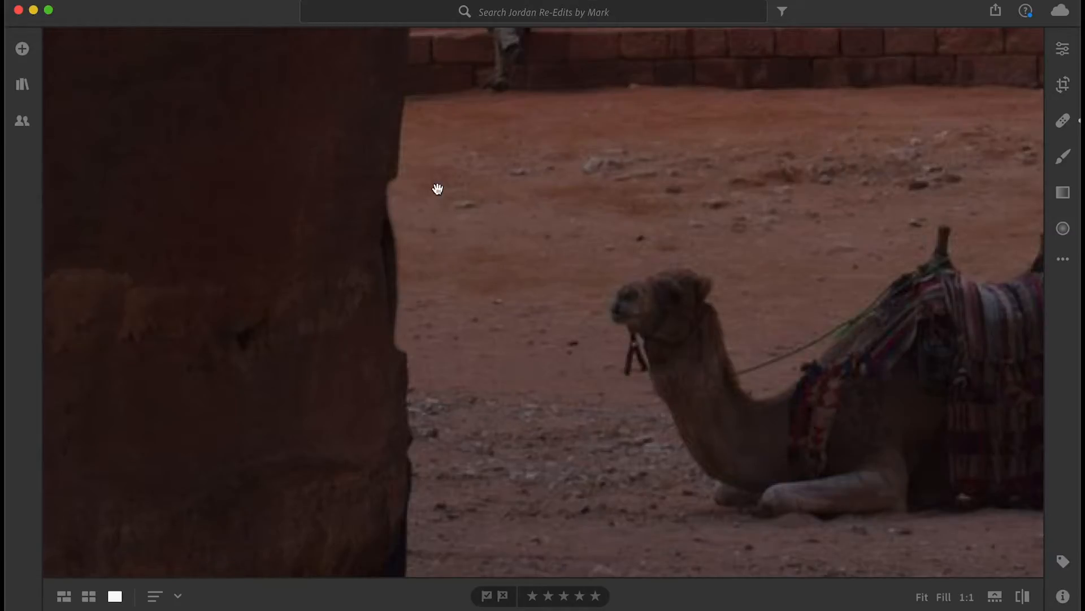
click(1062, 119)
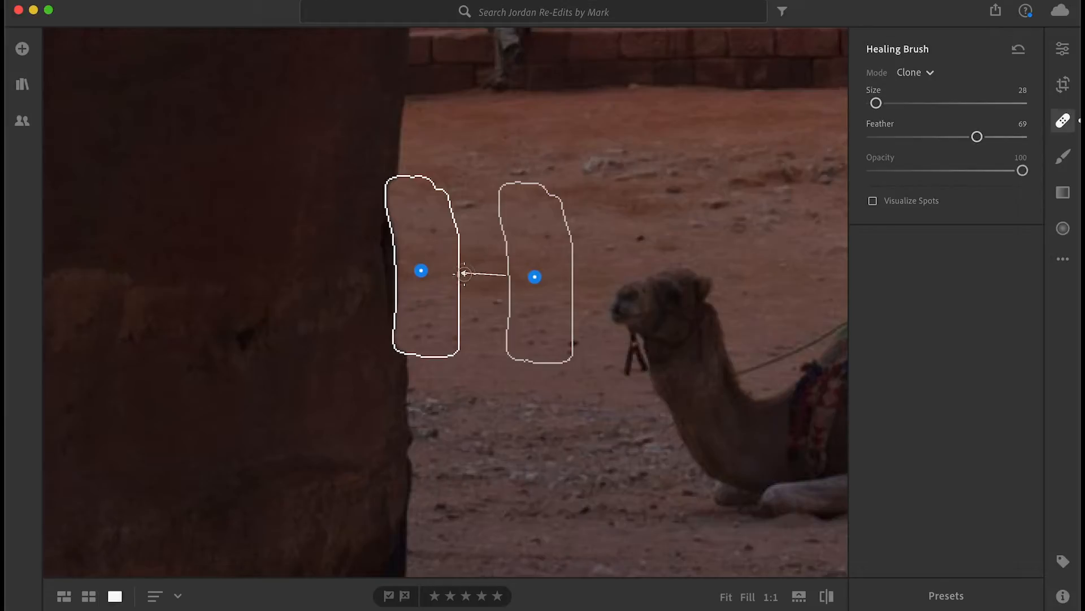
mouse_move(421, 270)
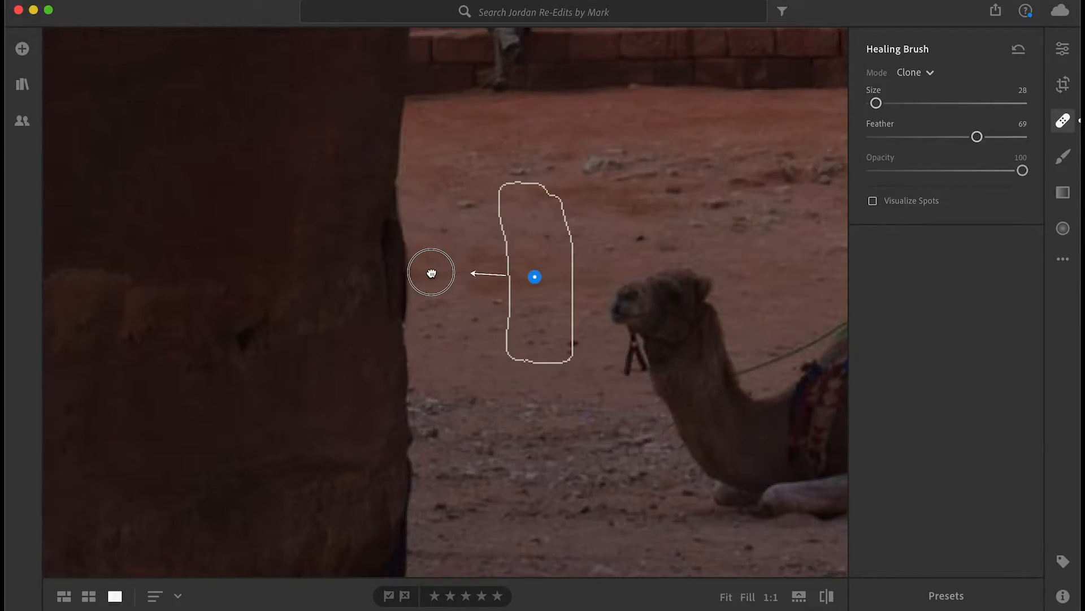
click(429, 270)
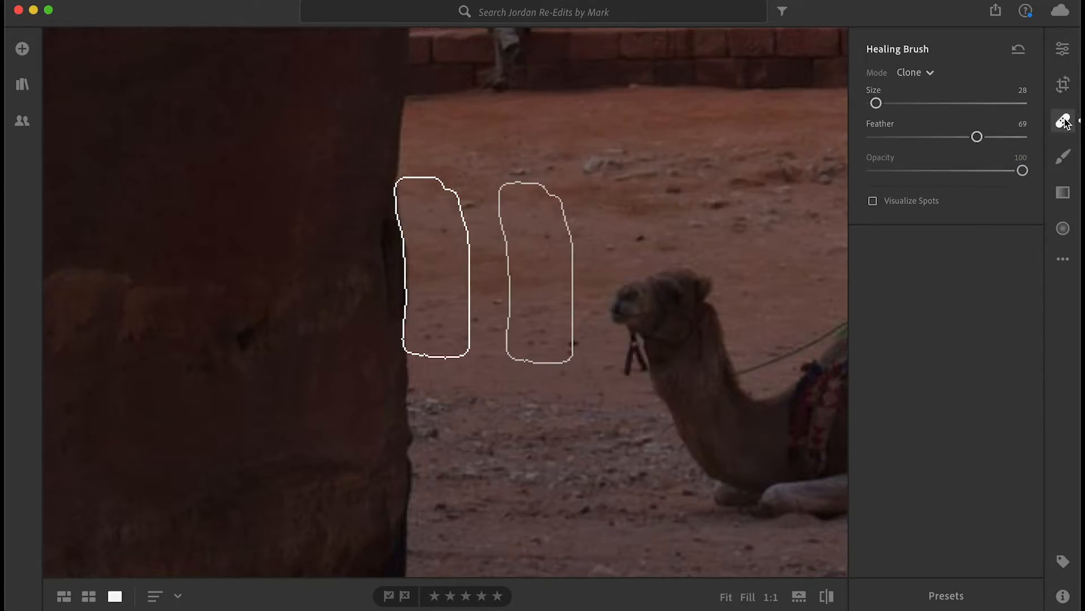
click(1063, 120)
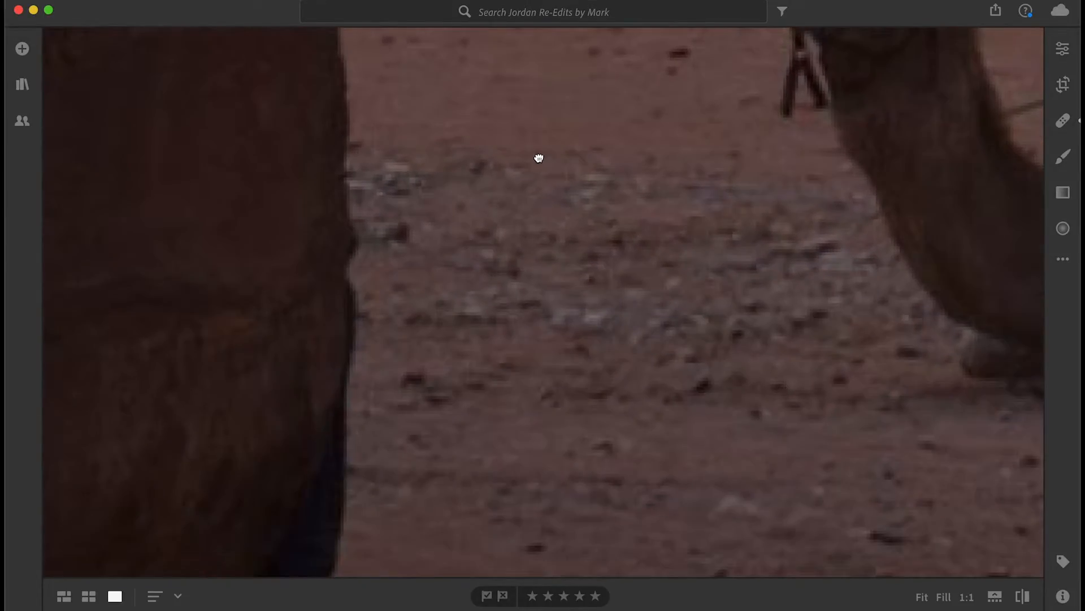
Paint a clone stroke over the person's legs at the base of the rock
click(1064, 120)
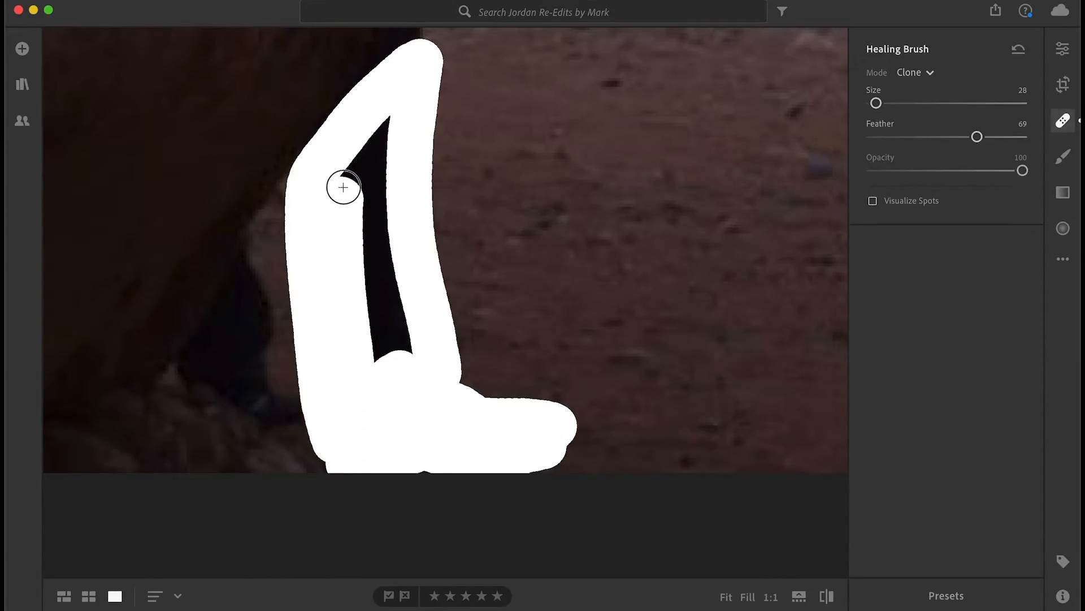
drag(343, 188, 375, 155)
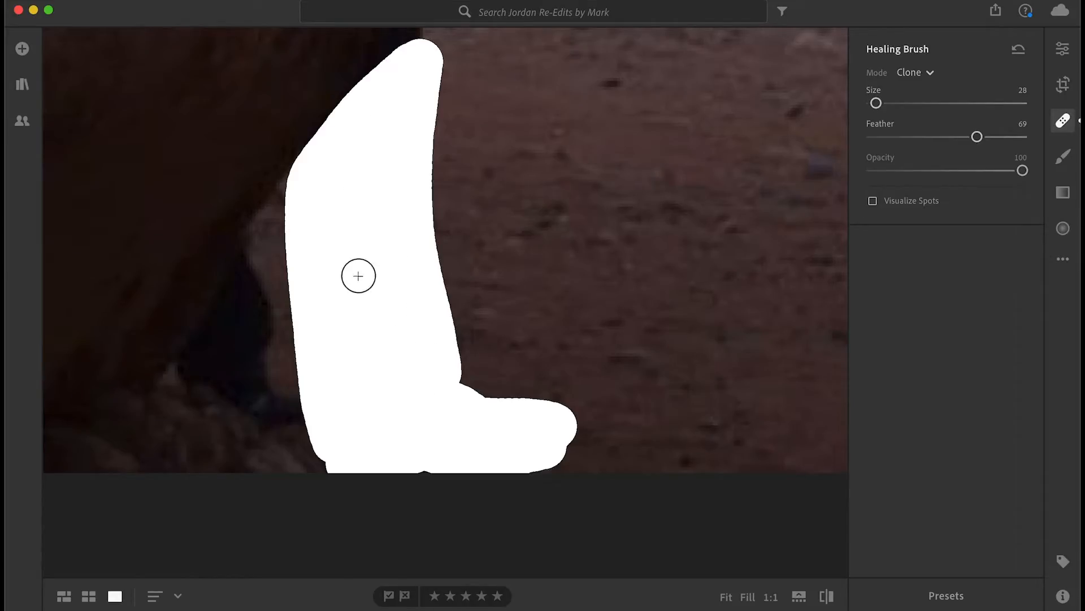
mouse_move(468, 423)
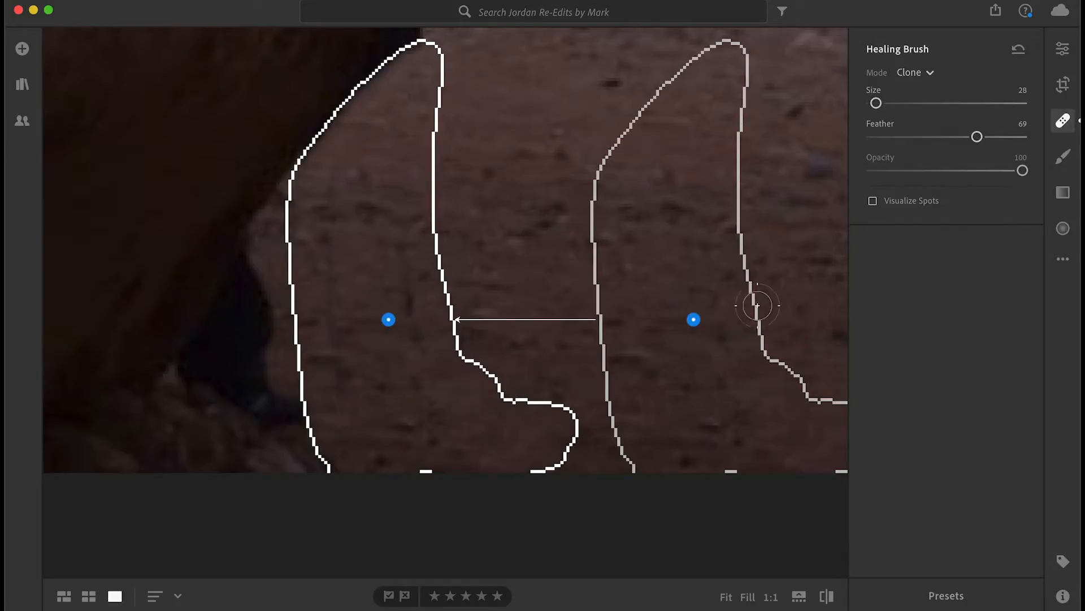
mouse_move(737, 325)
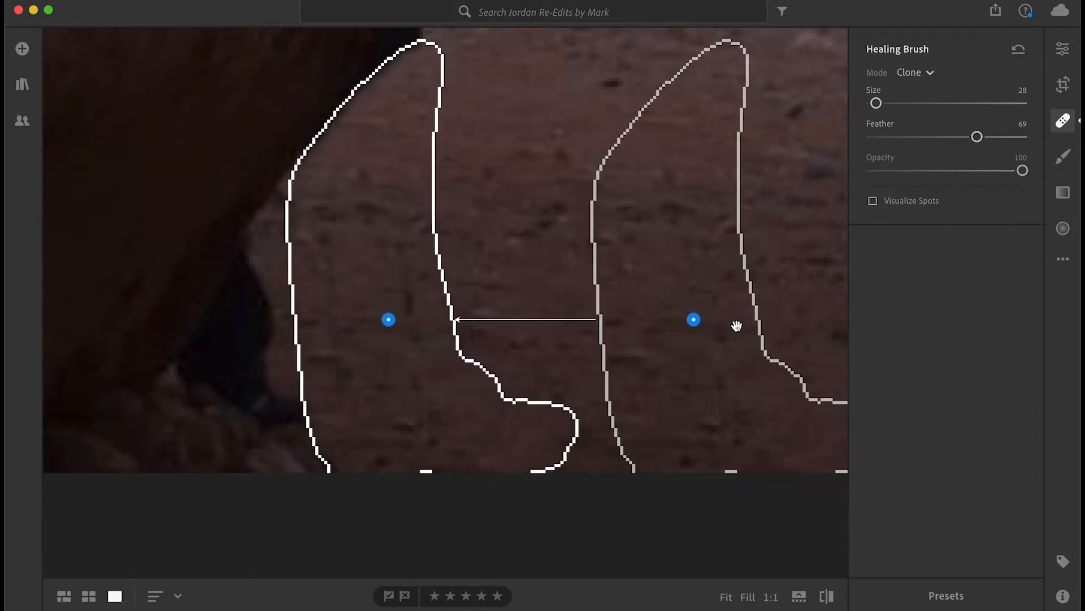
mouse_move(687, 191)
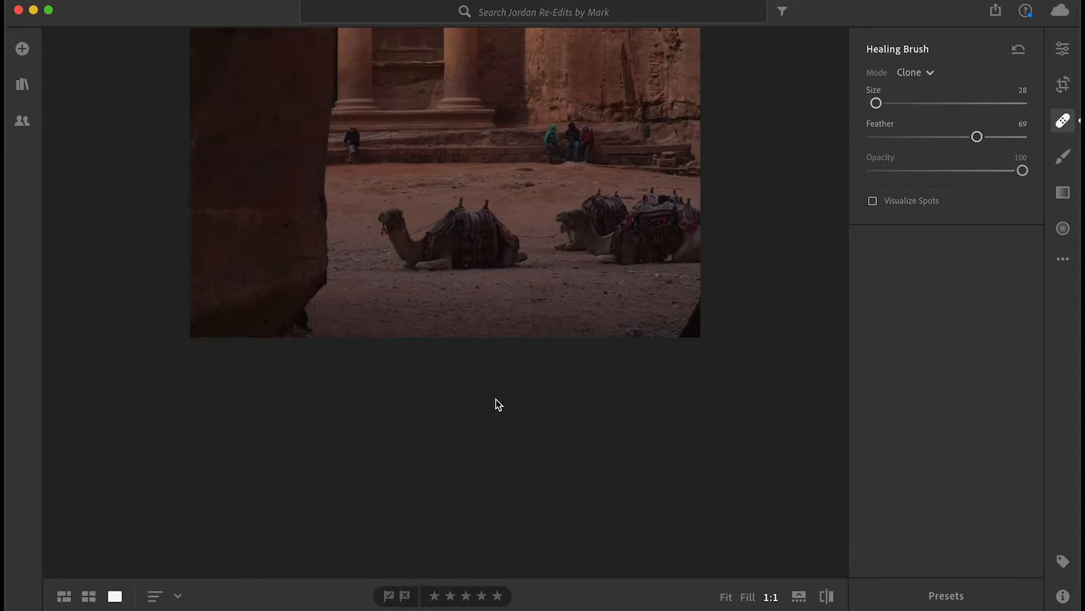
mouse_move(327, 346)
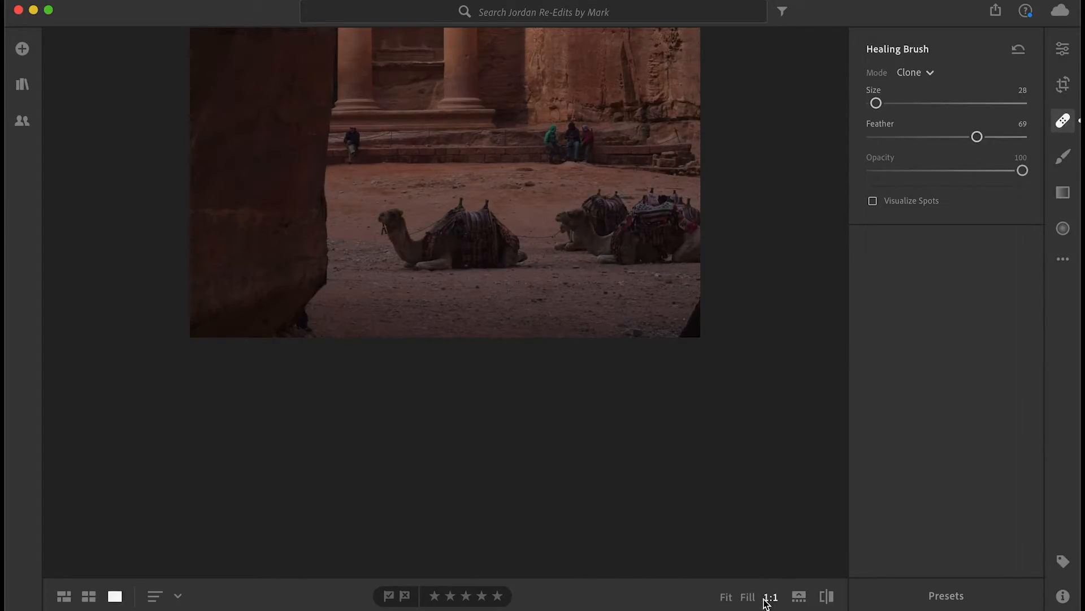
Zoom between Fit and close-up to check clone spots, then close the healing brush
click(725, 595)
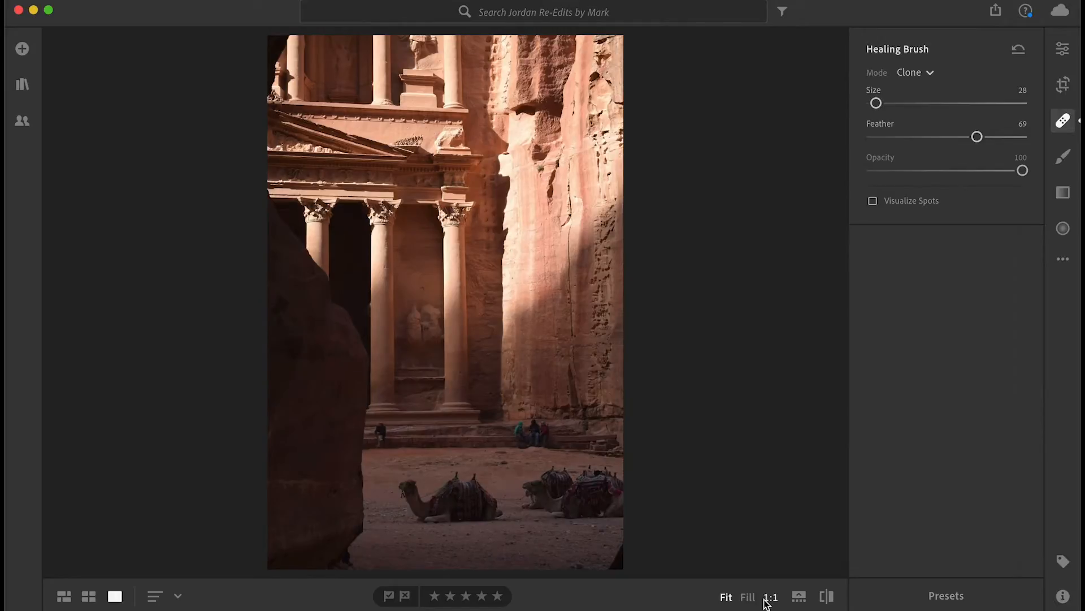
click(771, 597)
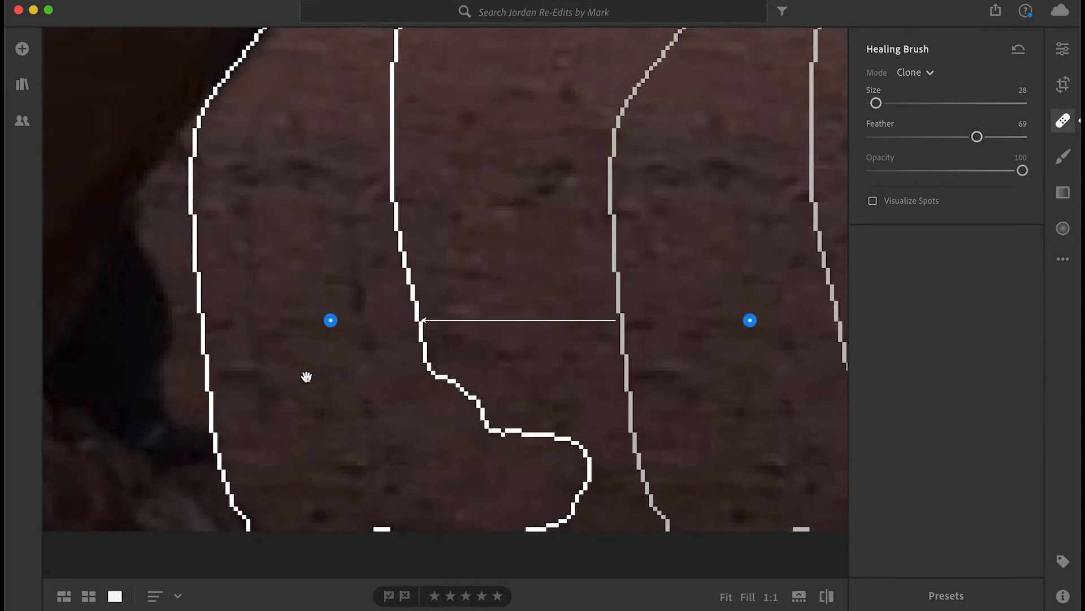
mouse_move(148, 374)
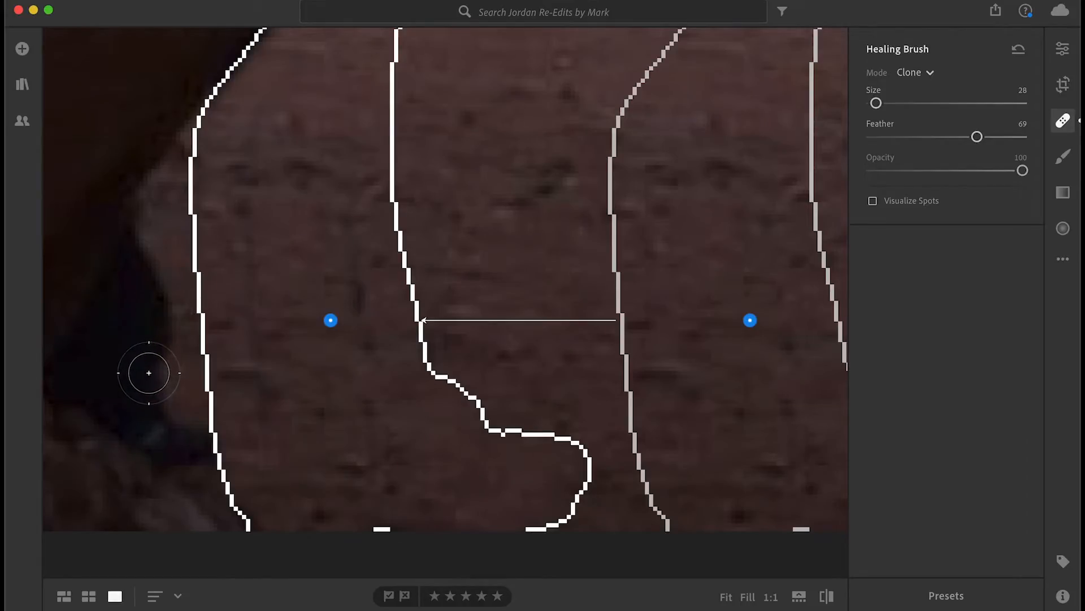
click(725, 597)
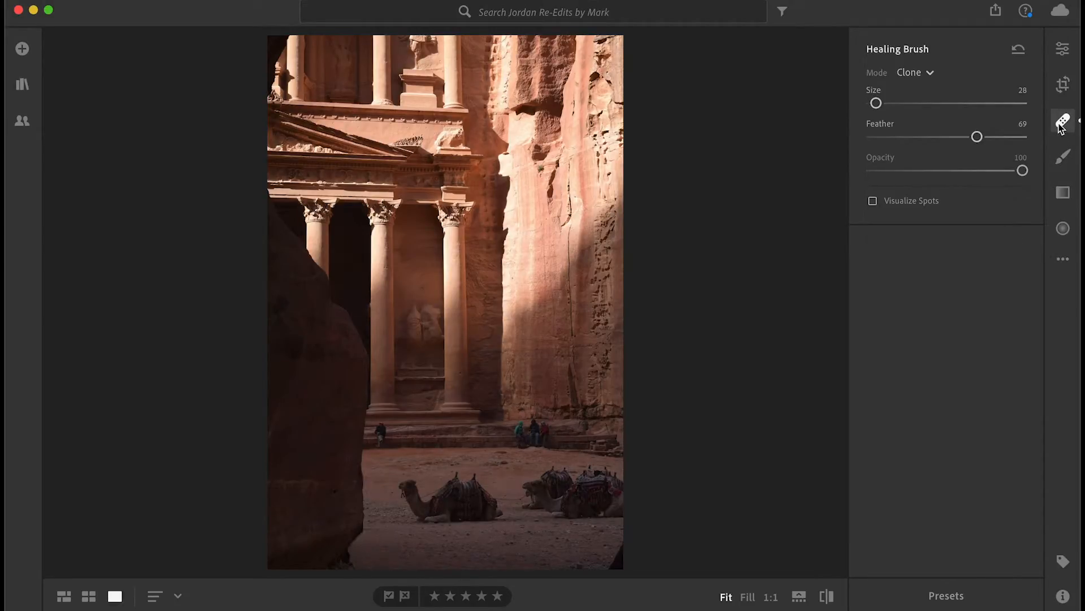
click(1063, 120)
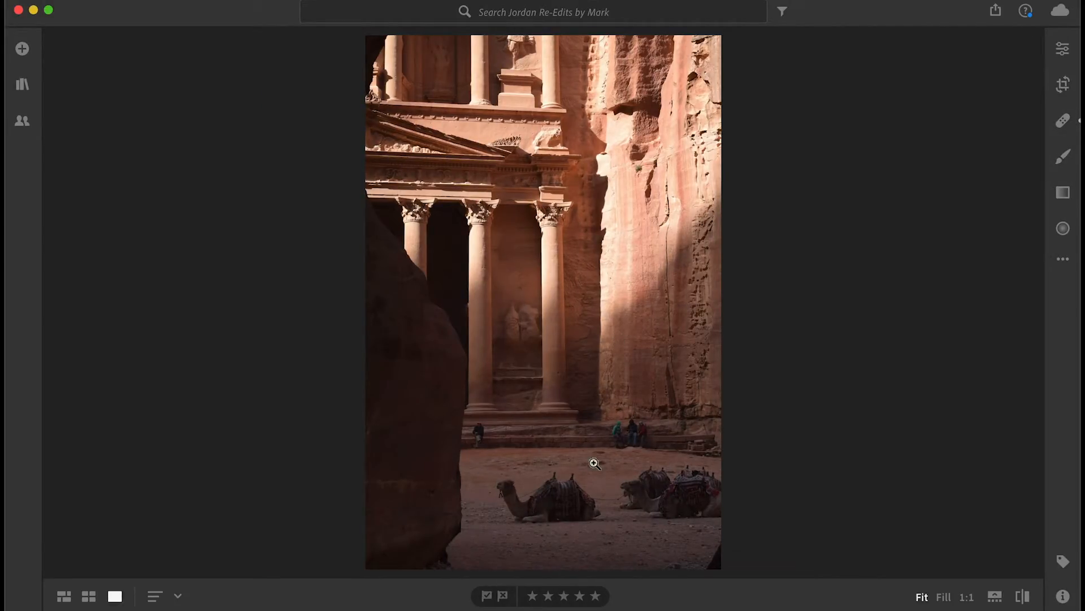
mouse_move(497, 449)
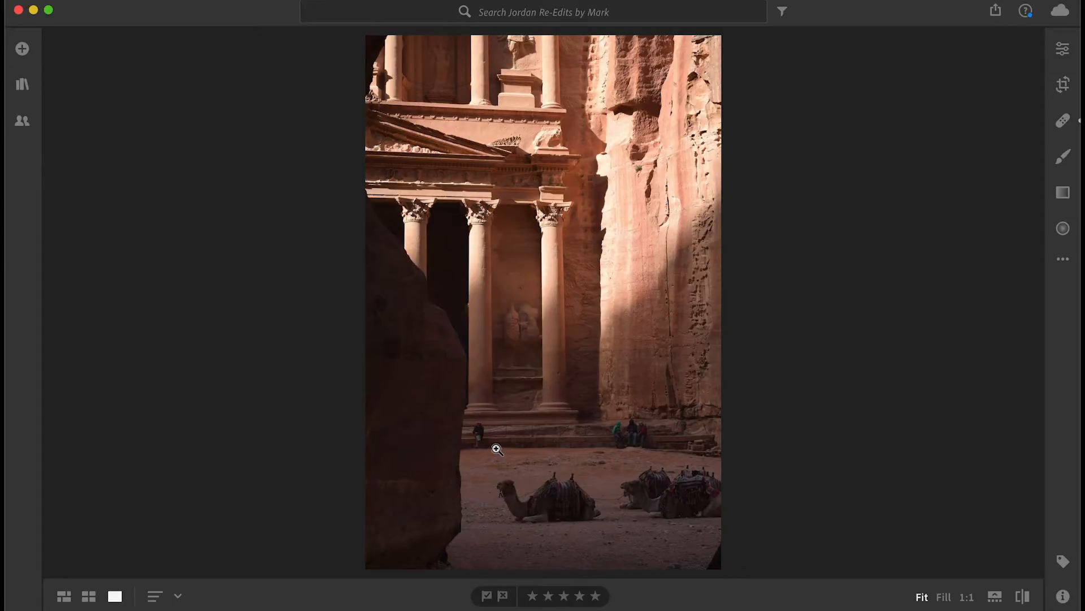
mouse_move(475, 443)
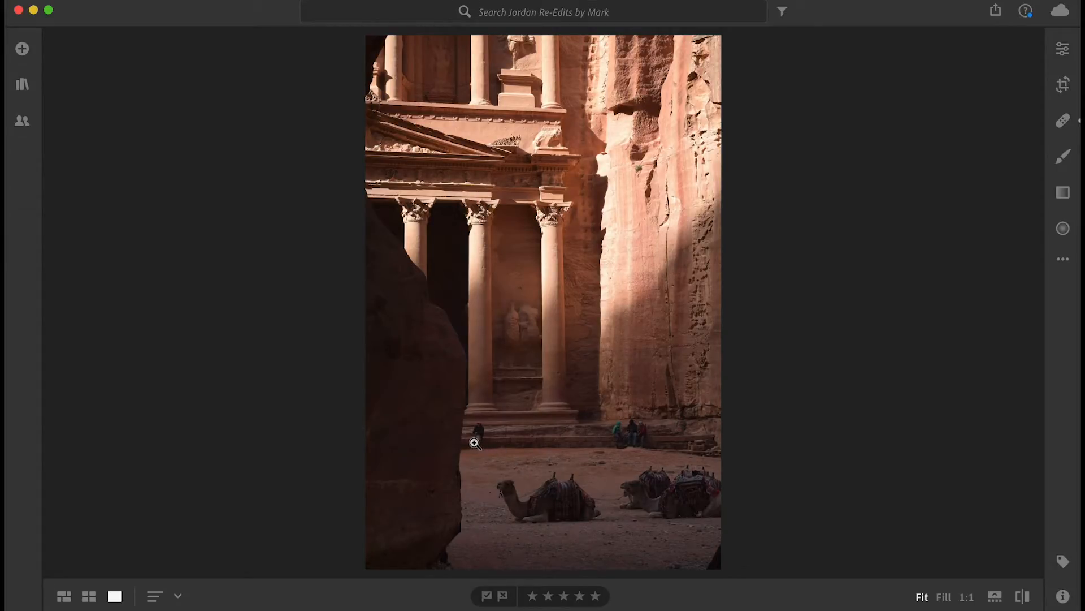
mouse_move(503, 453)
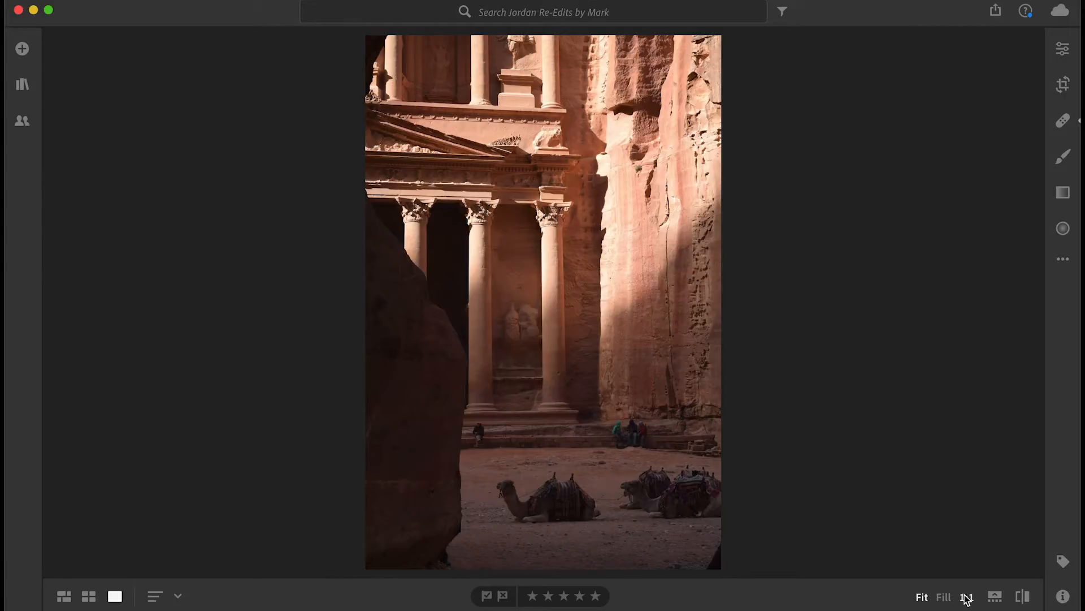
click(967, 597)
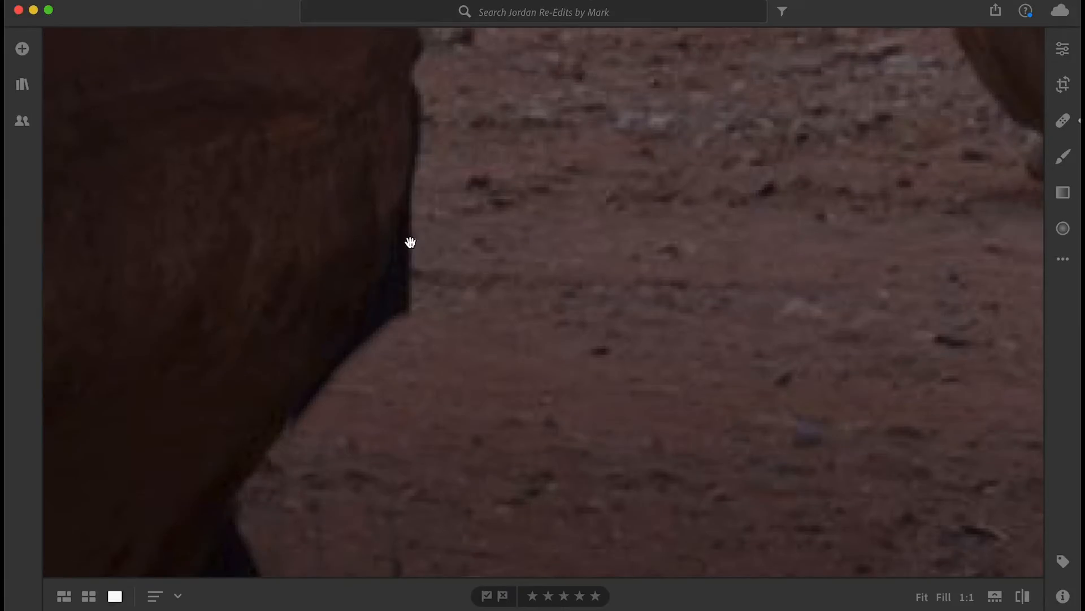
mouse_move(841, 474)
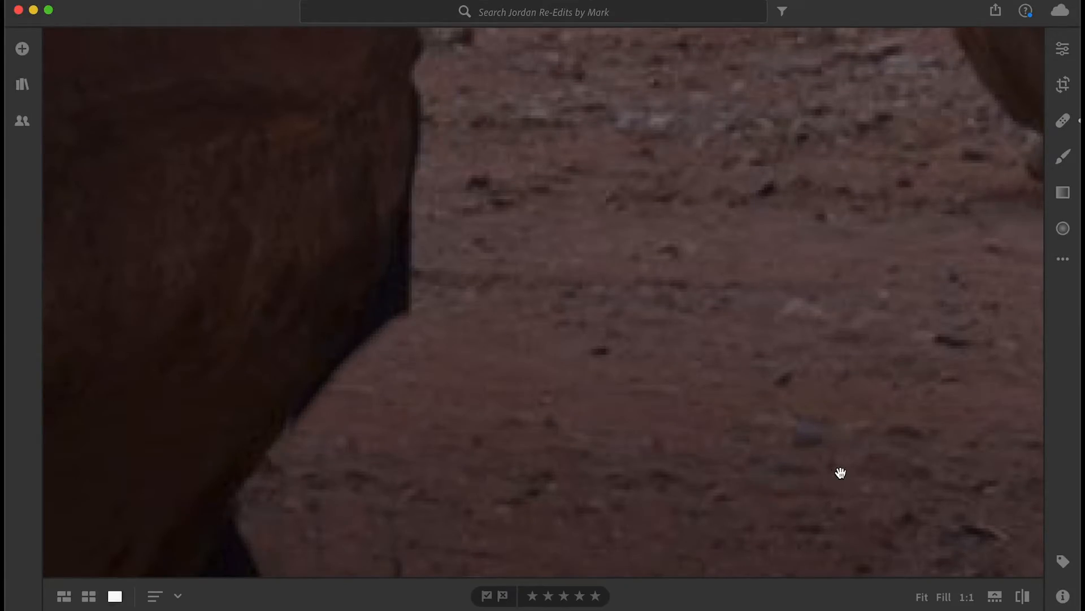
Inspect the cleaned sand at 1:1, then zoom in on the man seated on the steps
click(1063, 120)
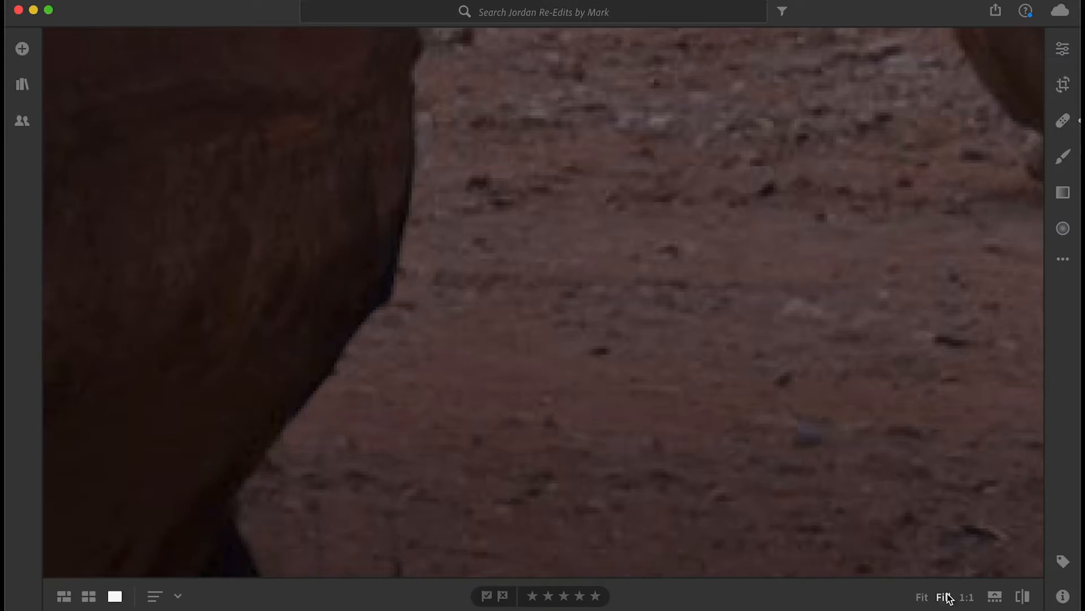
click(922, 597)
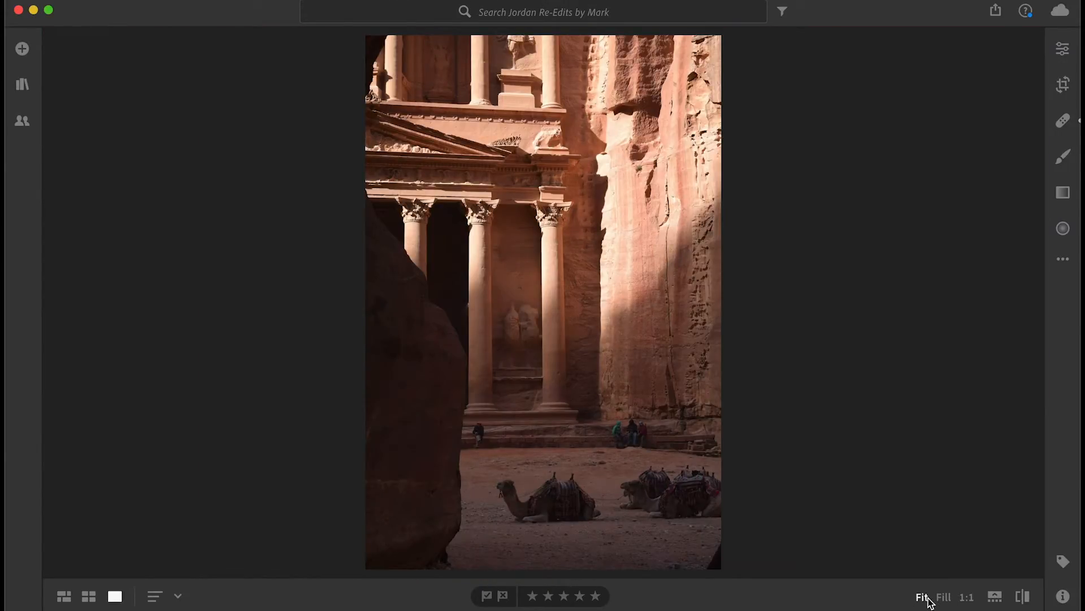
click(966, 597)
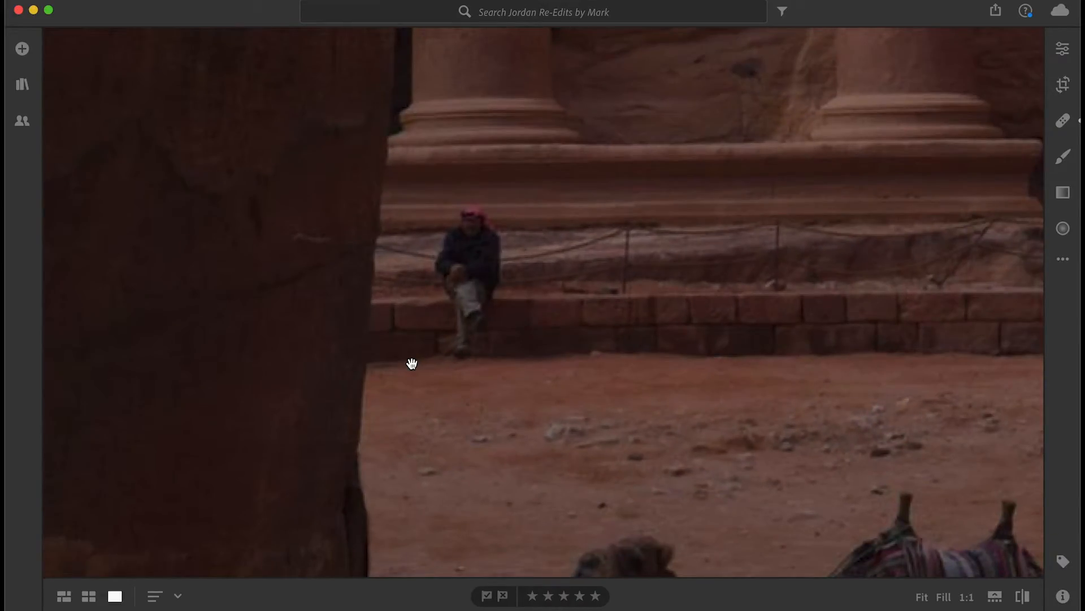
mouse_move(645, 238)
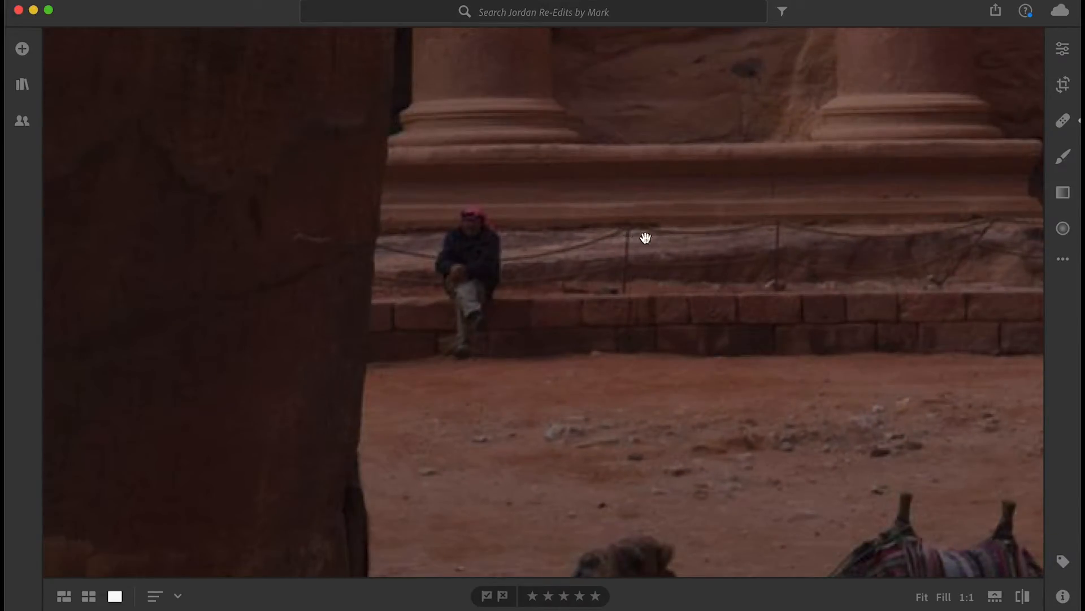
mouse_move(1042, 101)
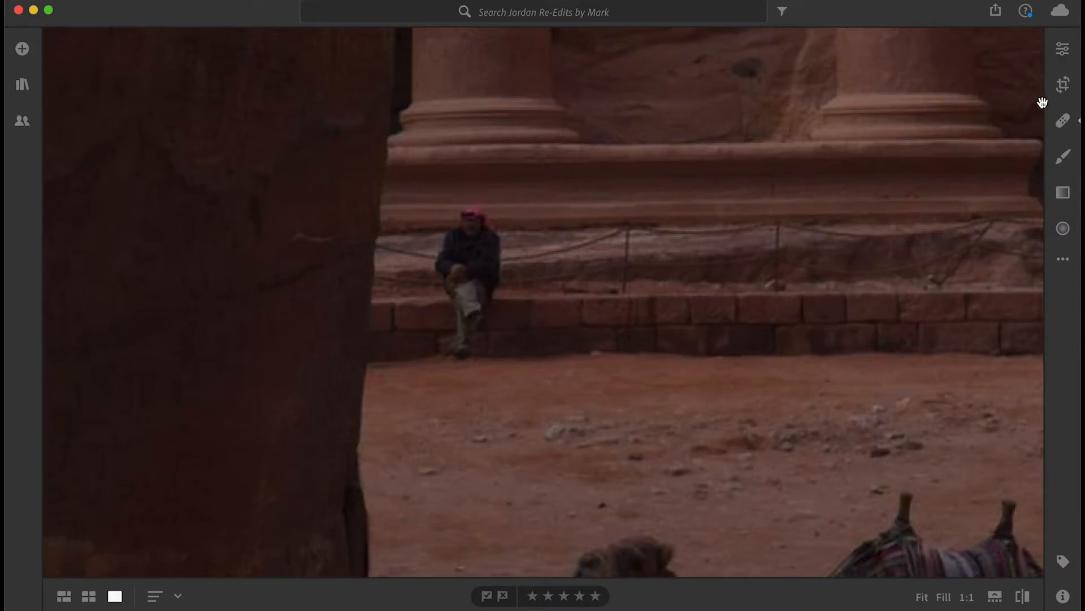
mouse_move(1062, 121)
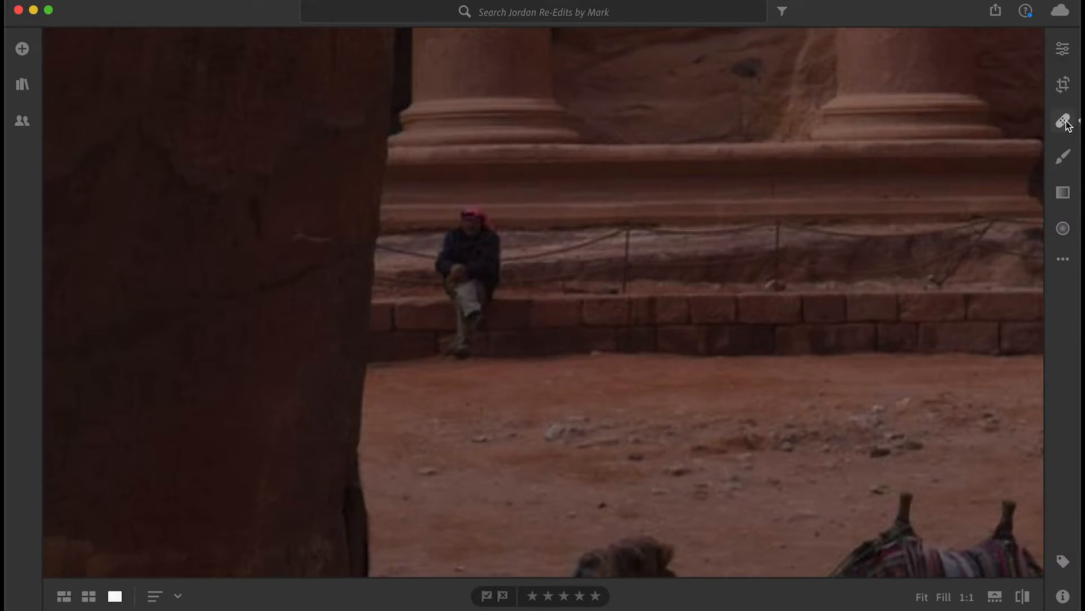
Clone empty stone steps from the right over the seated man
click(1063, 120)
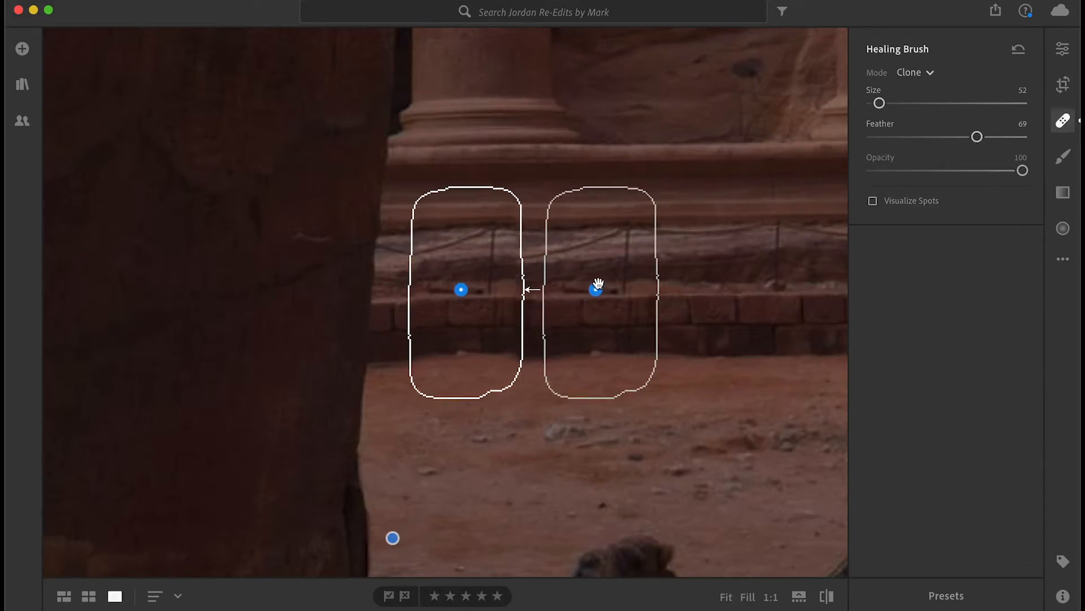
mouse_move(597, 289)
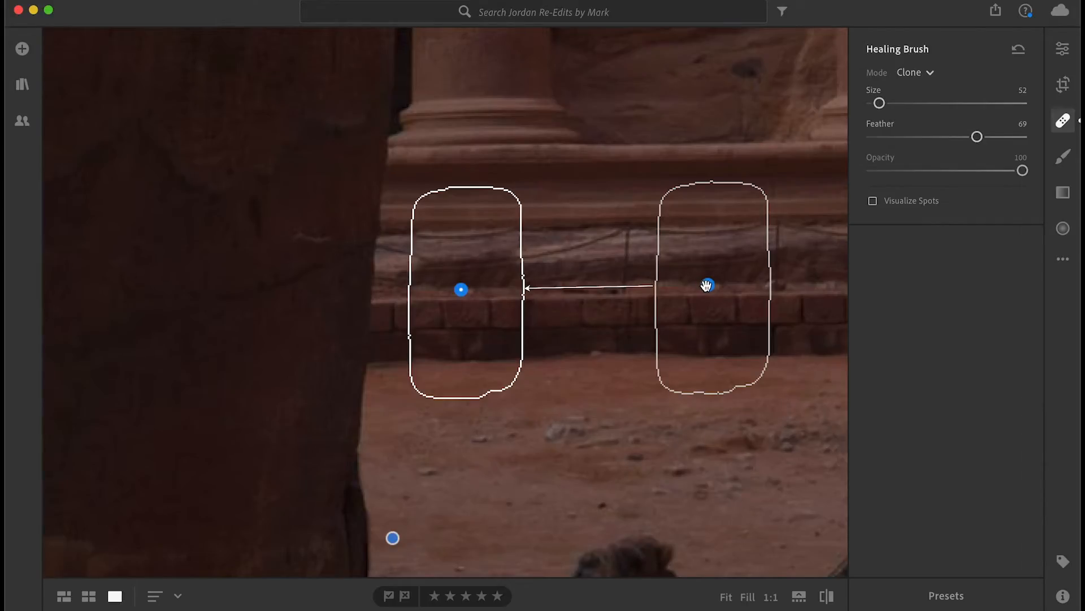
click(1063, 119)
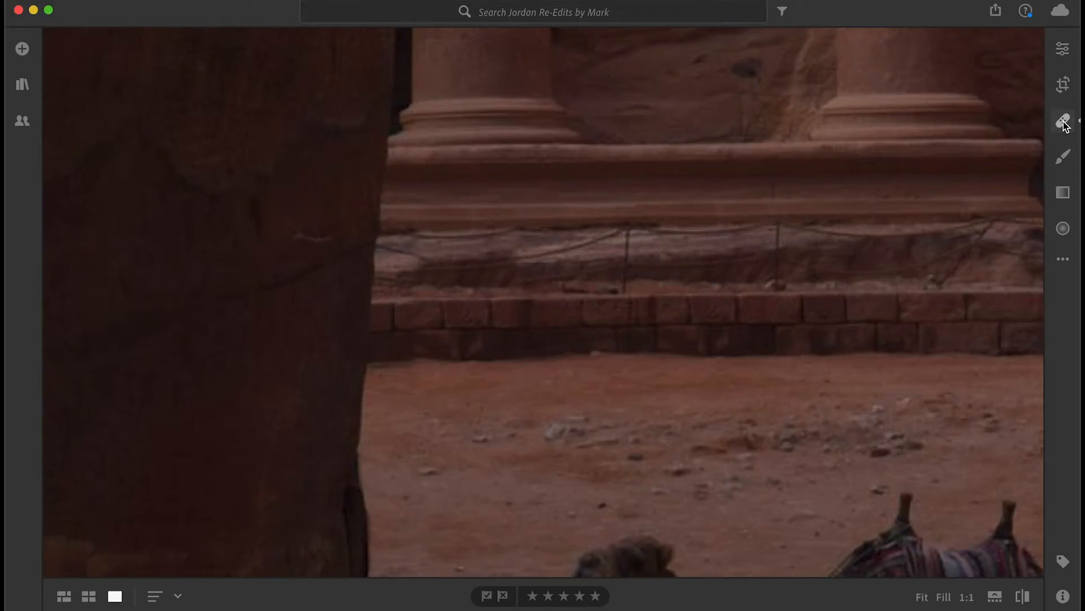
mouse_move(651, 351)
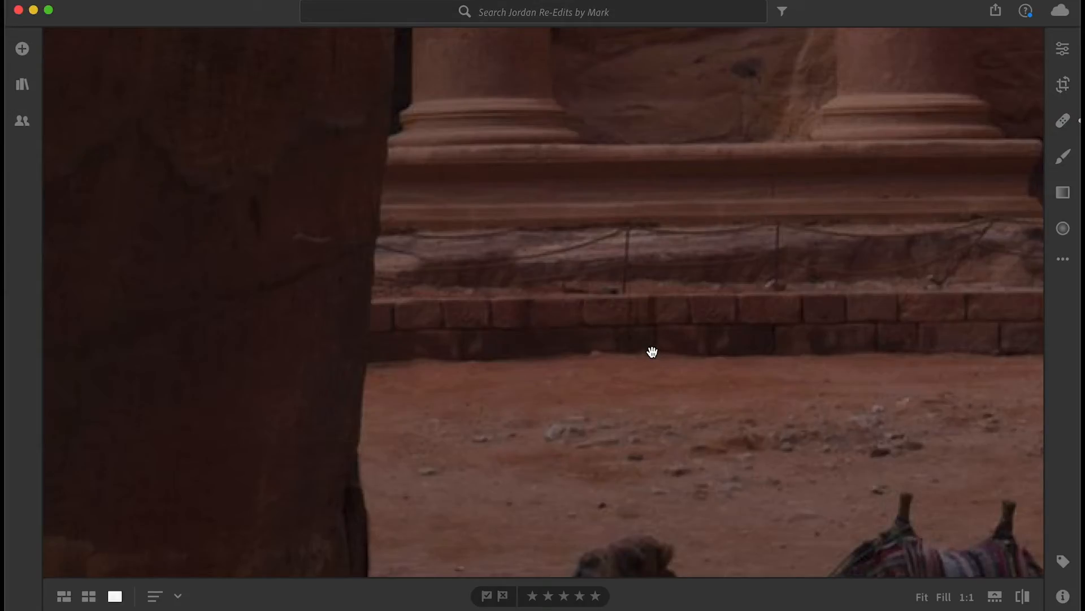
mouse_move(479, 248)
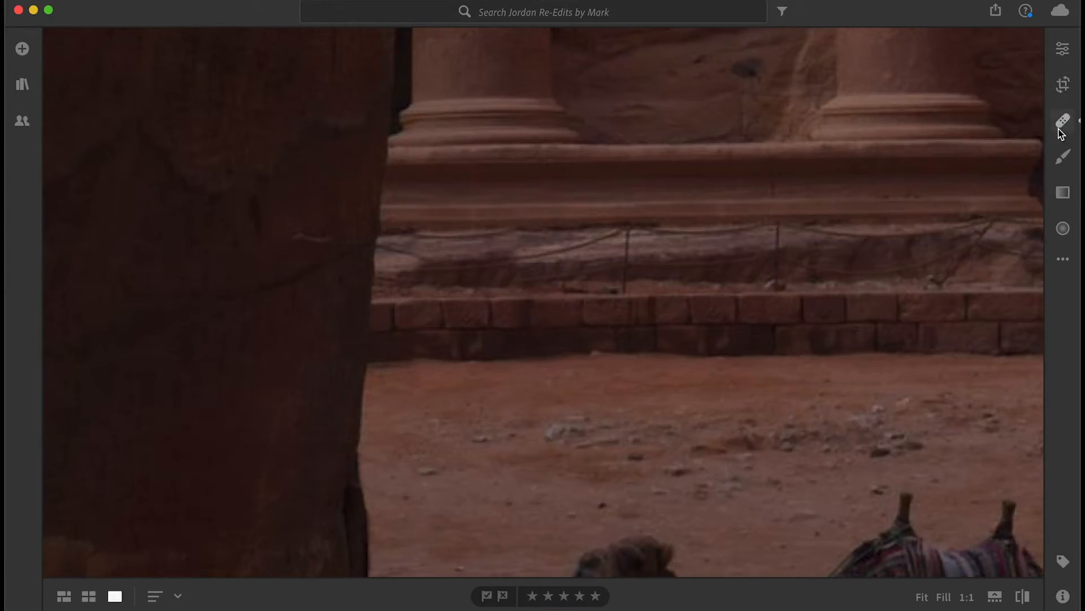
Clone over the small distraction on the step ledge with a size 10 brush
click(1062, 119)
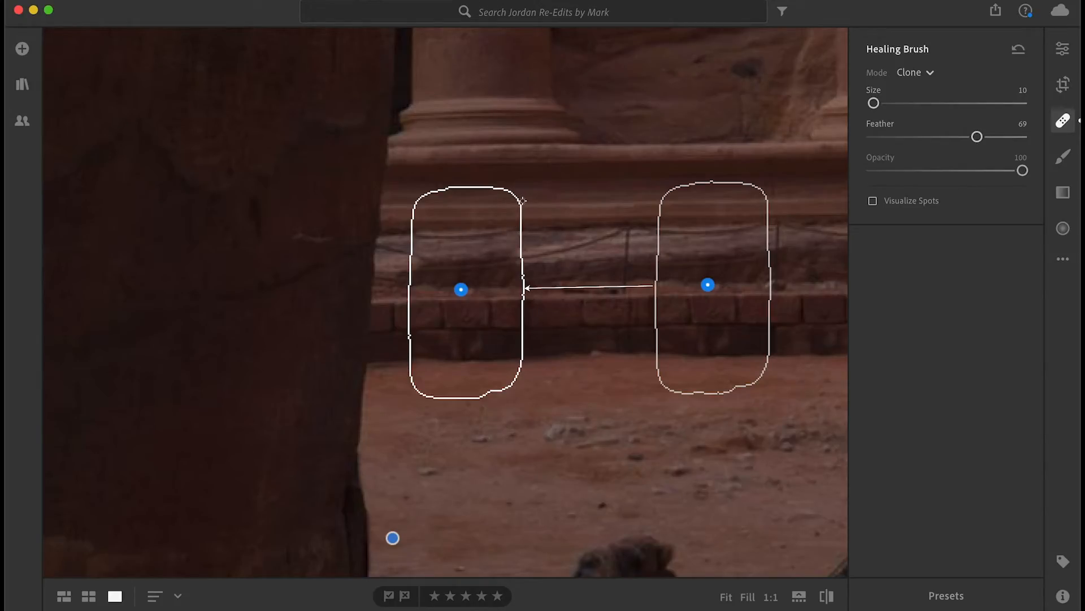
mouse_move(506, 229)
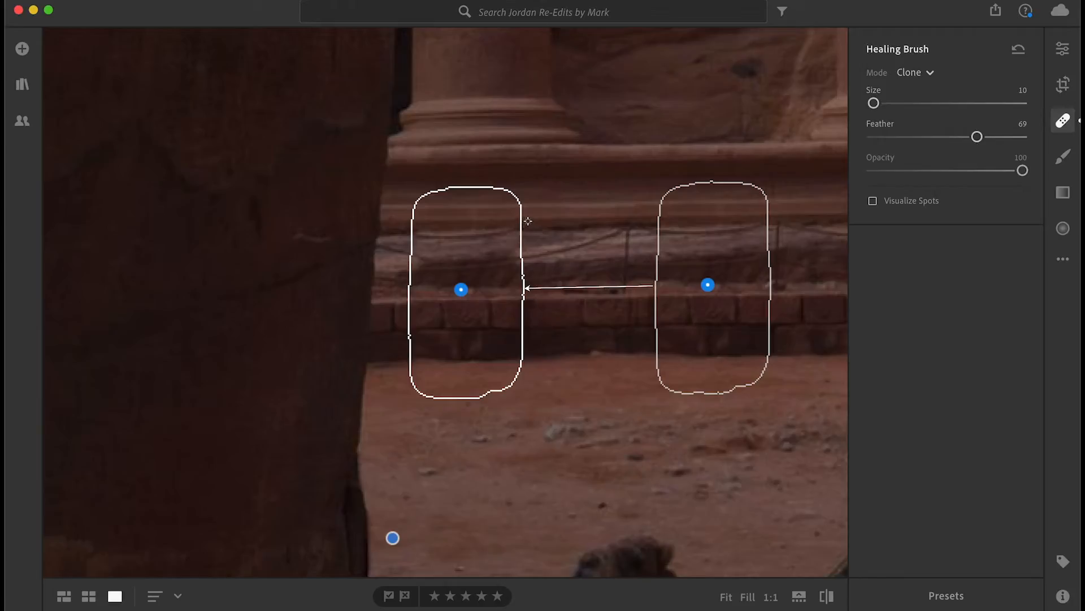
mouse_move(531, 213)
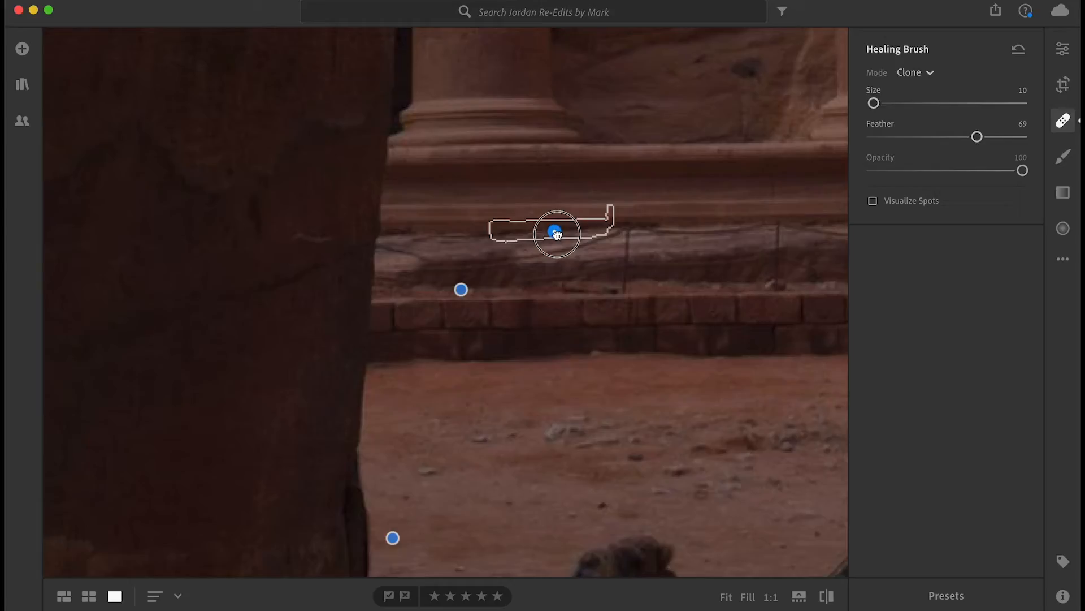
click(1063, 120)
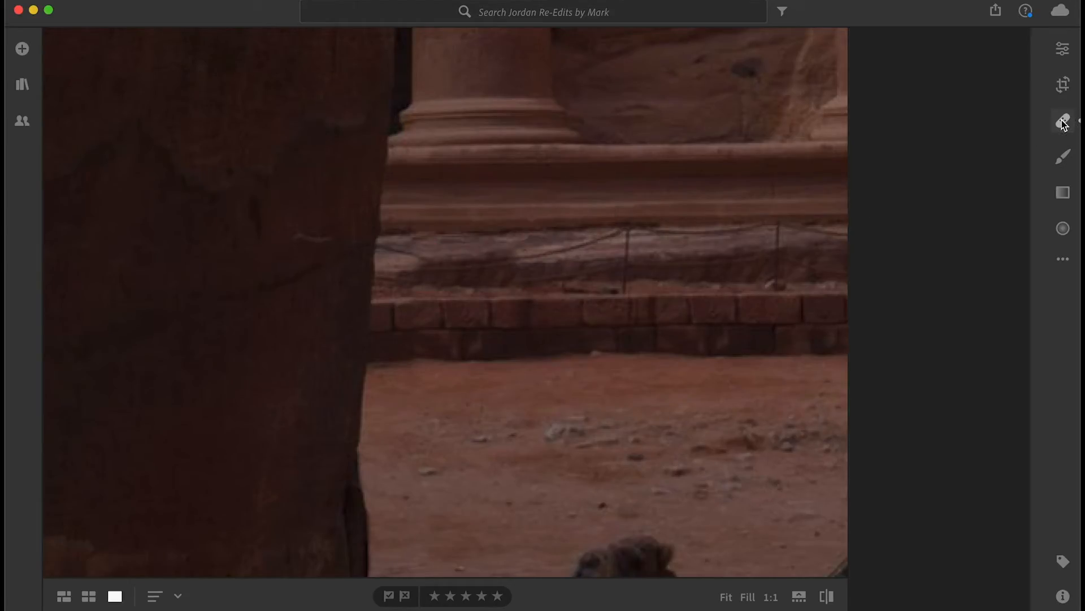
click(1063, 121)
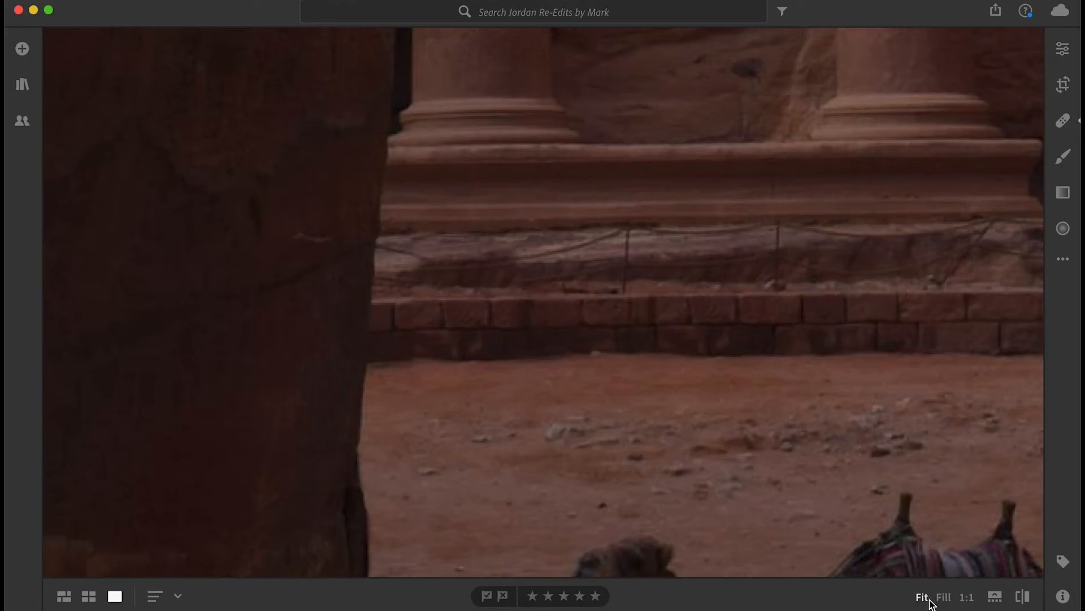
Fit the whole cleaned Treasury photo inside the window
click(921, 597)
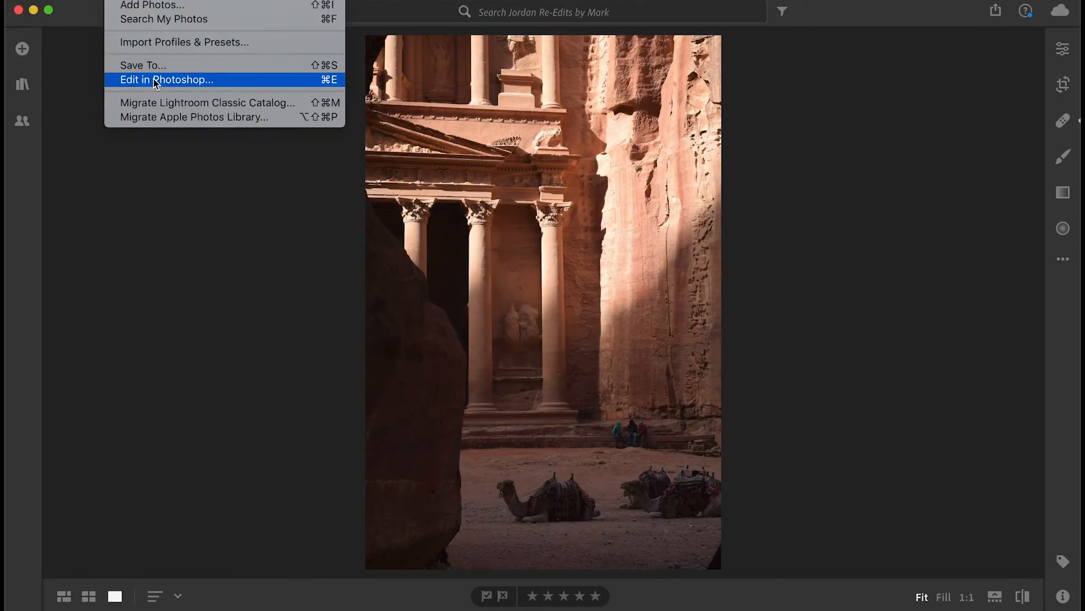
mouse_move(232, 83)
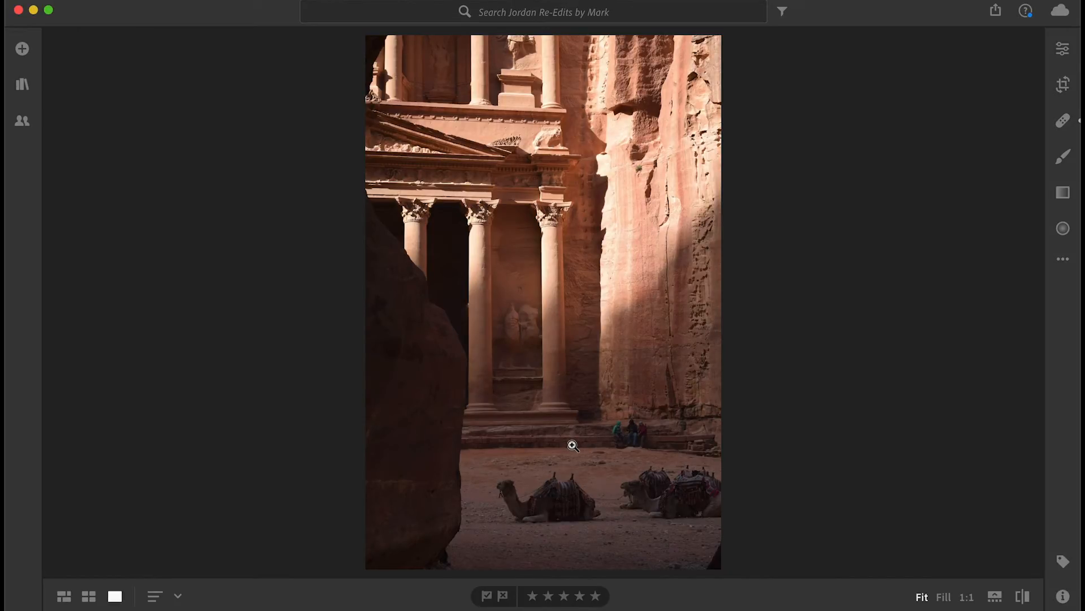
mouse_move(829, 272)
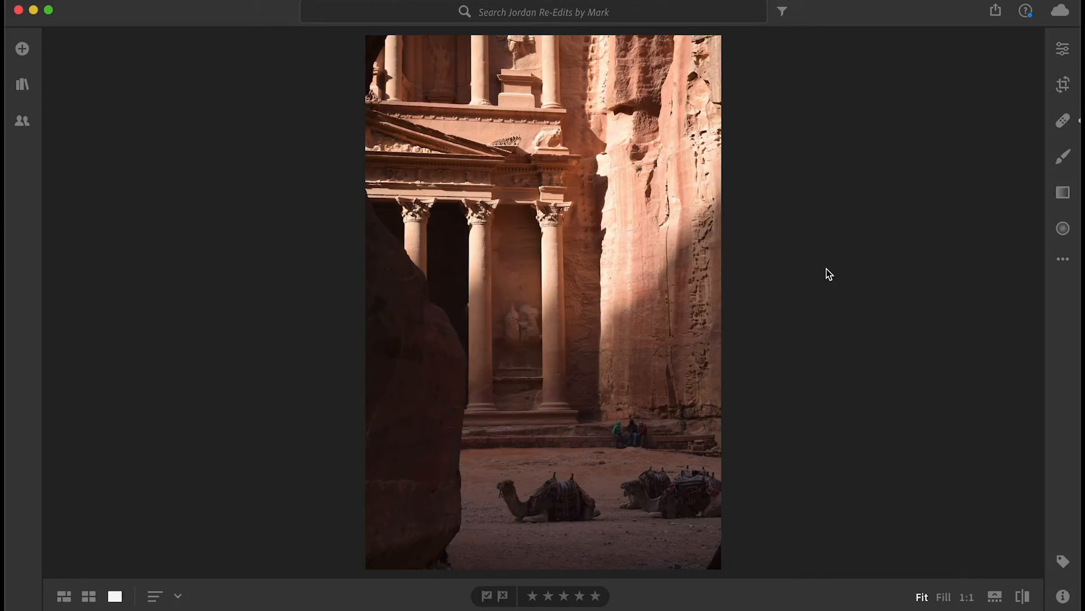
mouse_move(863, 345)
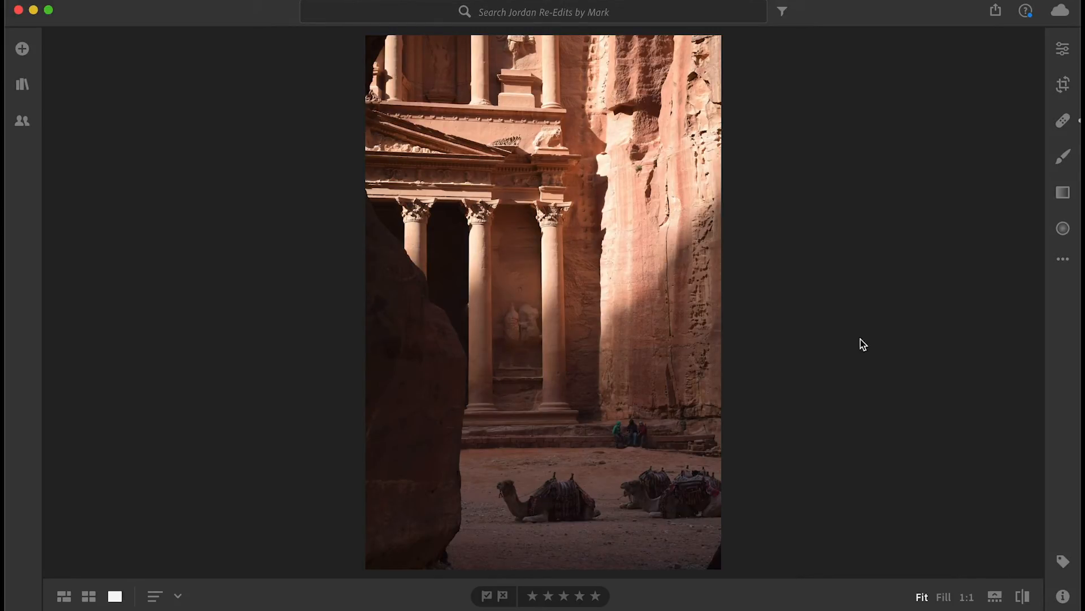
click(1063, 120)
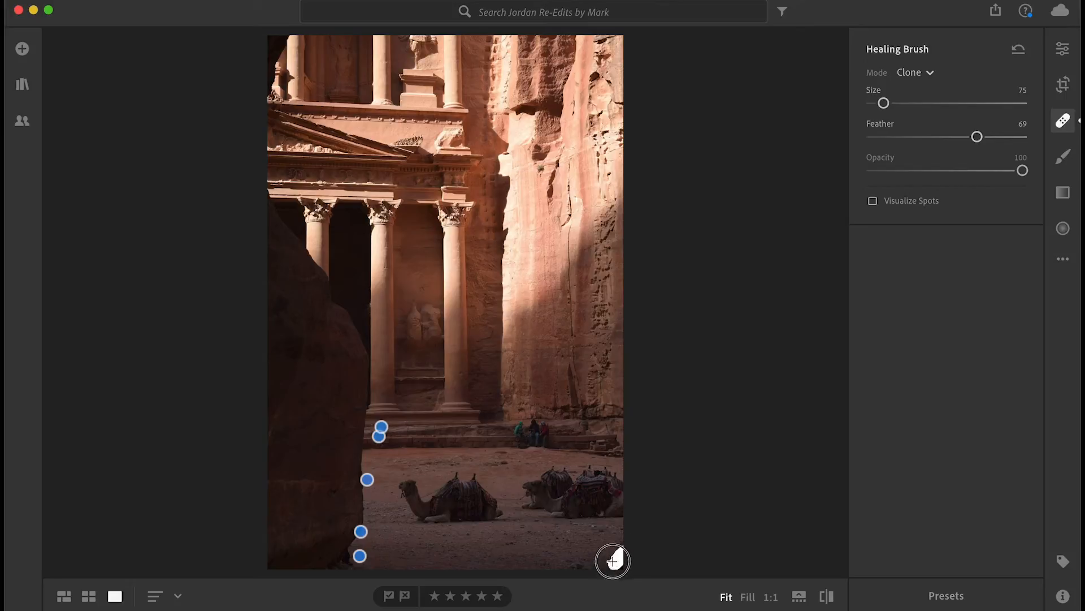
click(612, 560)
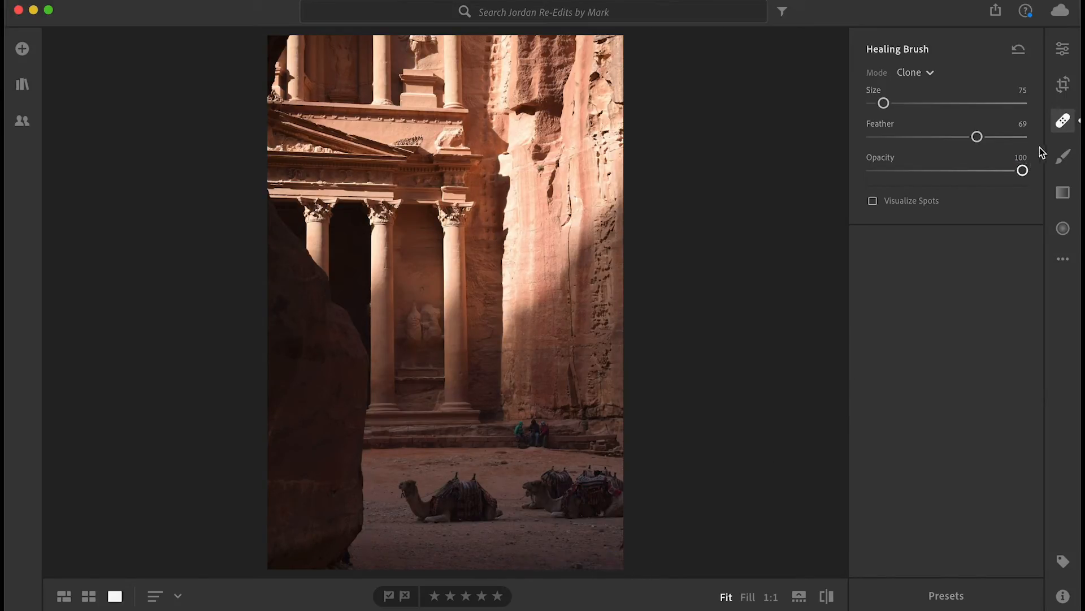
click(1063, 121)
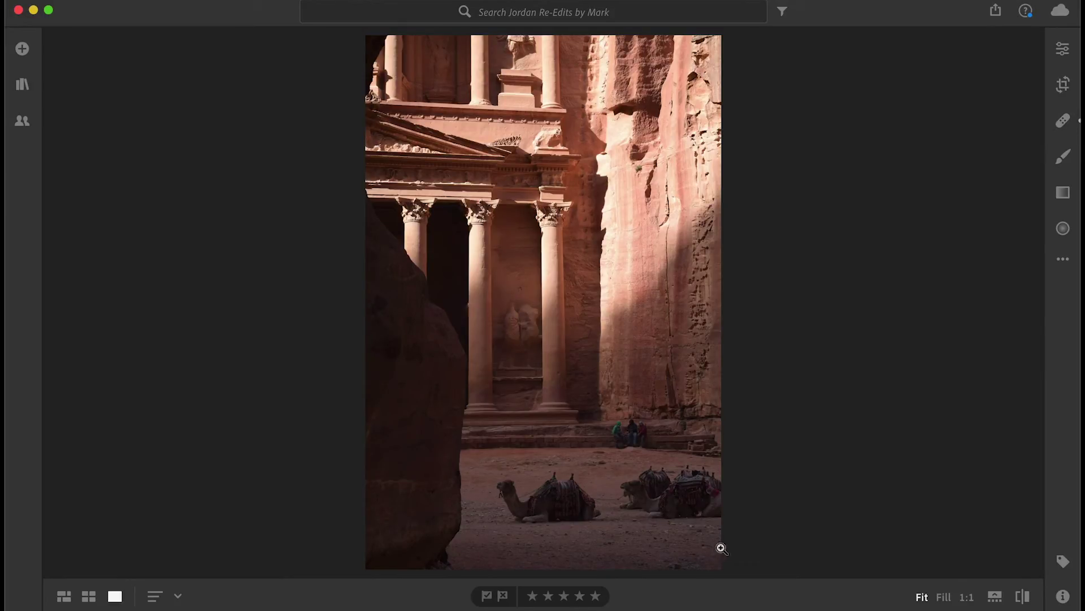
click(1063, 120)
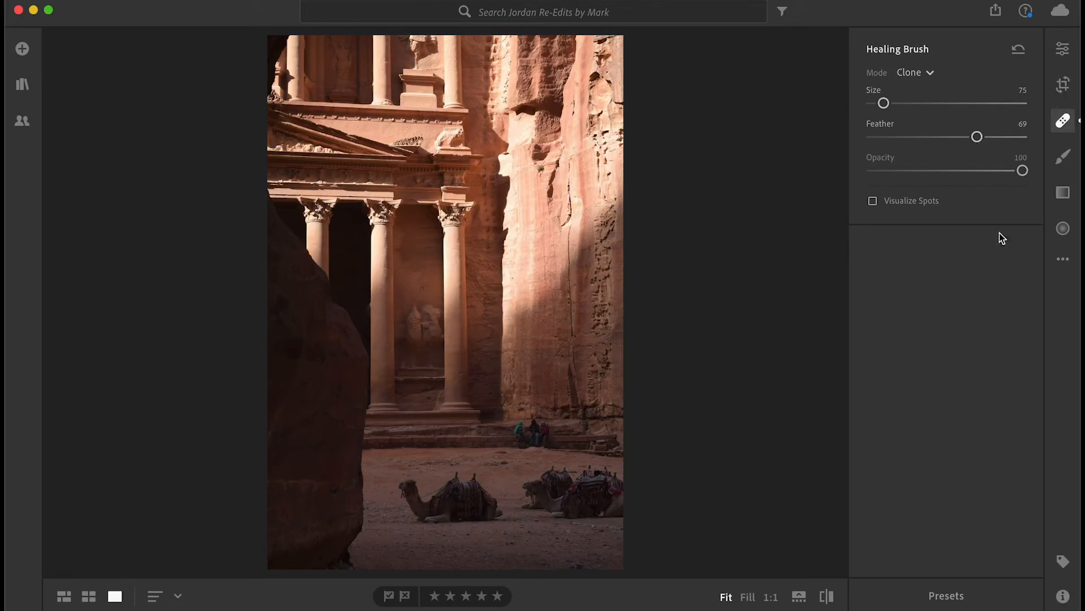
click(1064, 121)
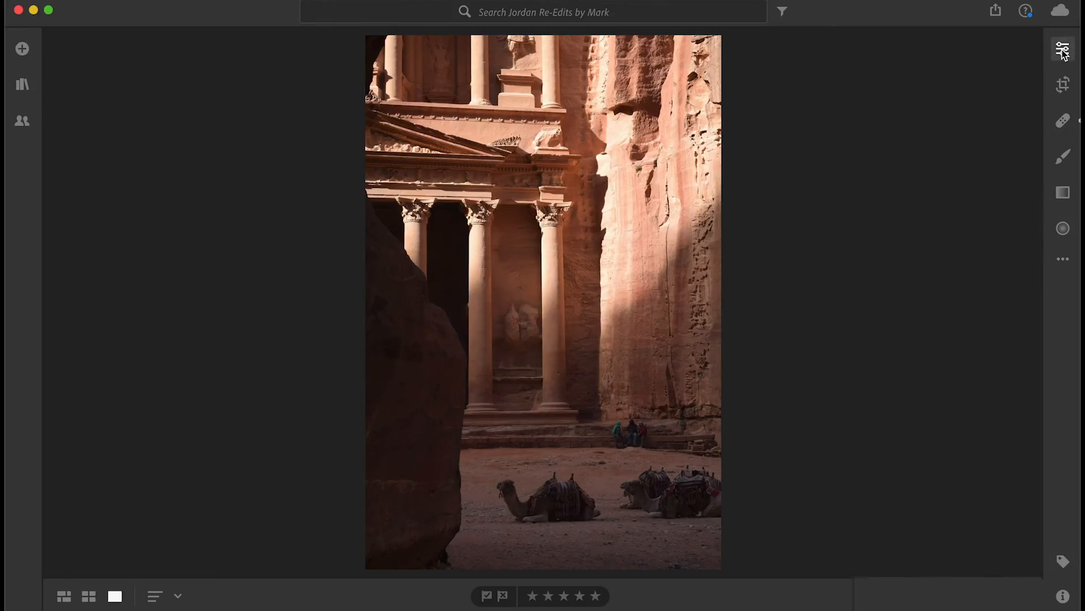
Open the Edit panel, expand Color, and open the profile browser
click(1063, 49)
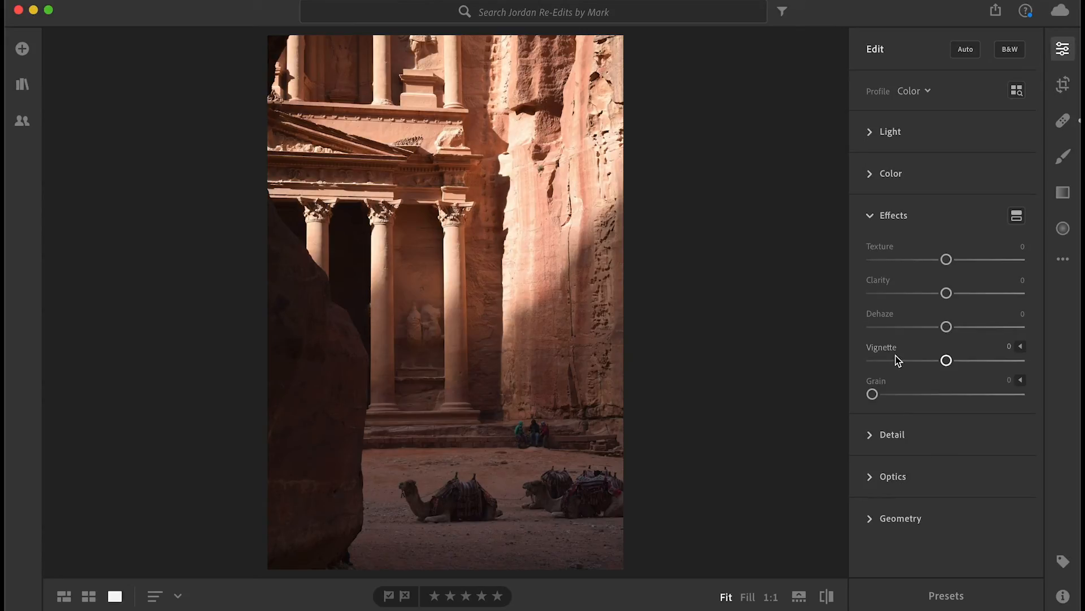
mouse_move(870, 145)
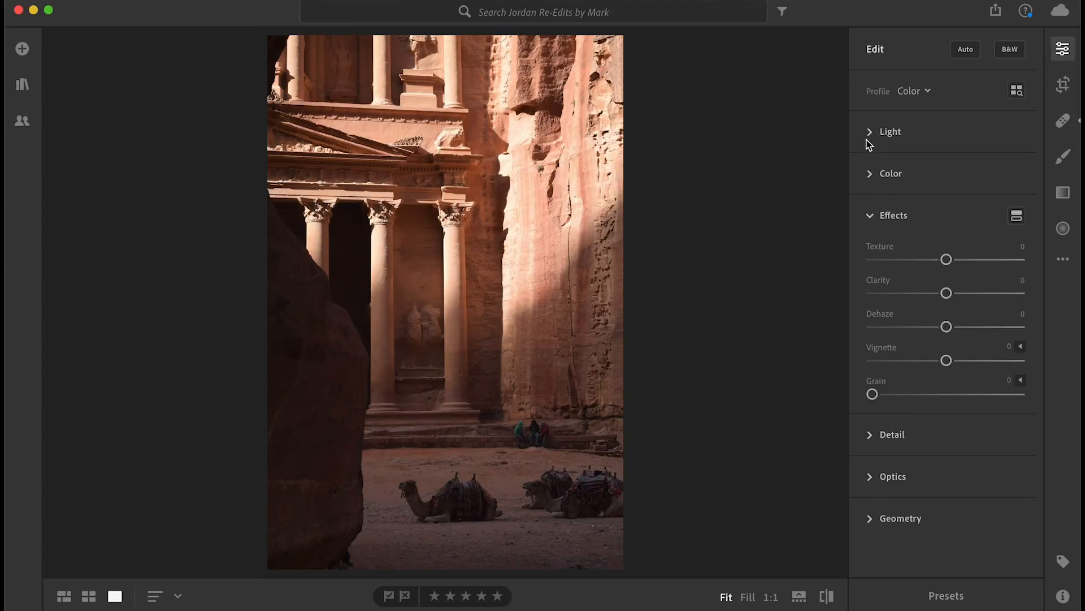
click(891, 173)
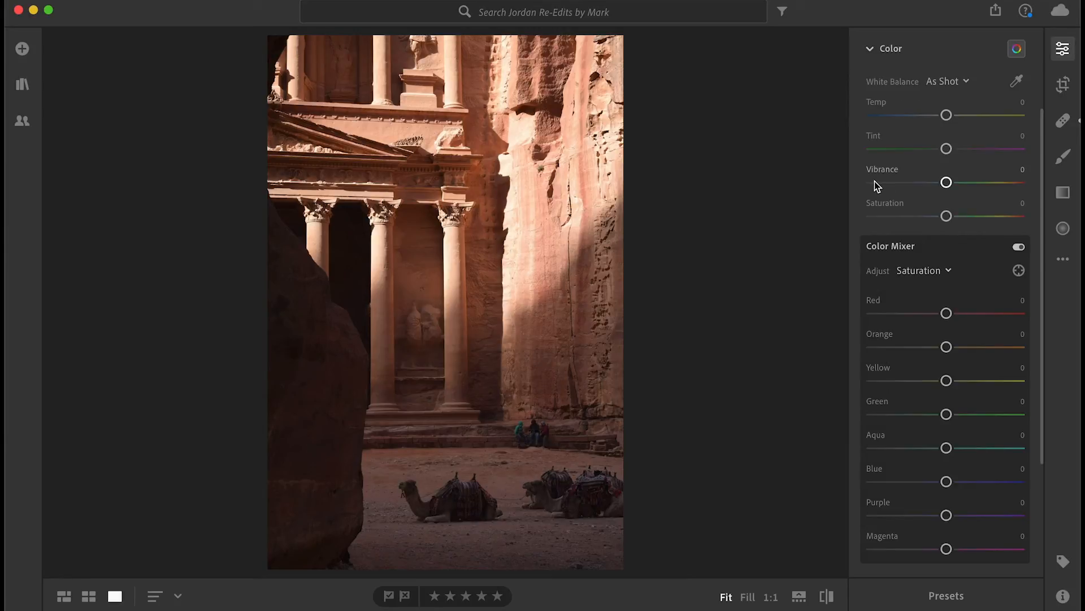
mouse_move(874, 185)
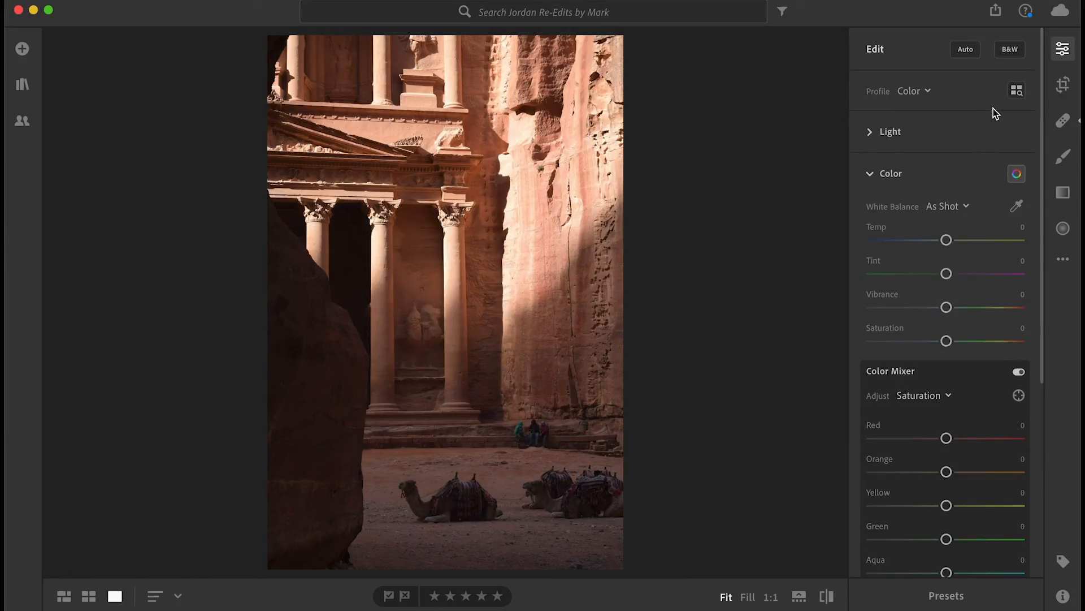
click(1017, 90)
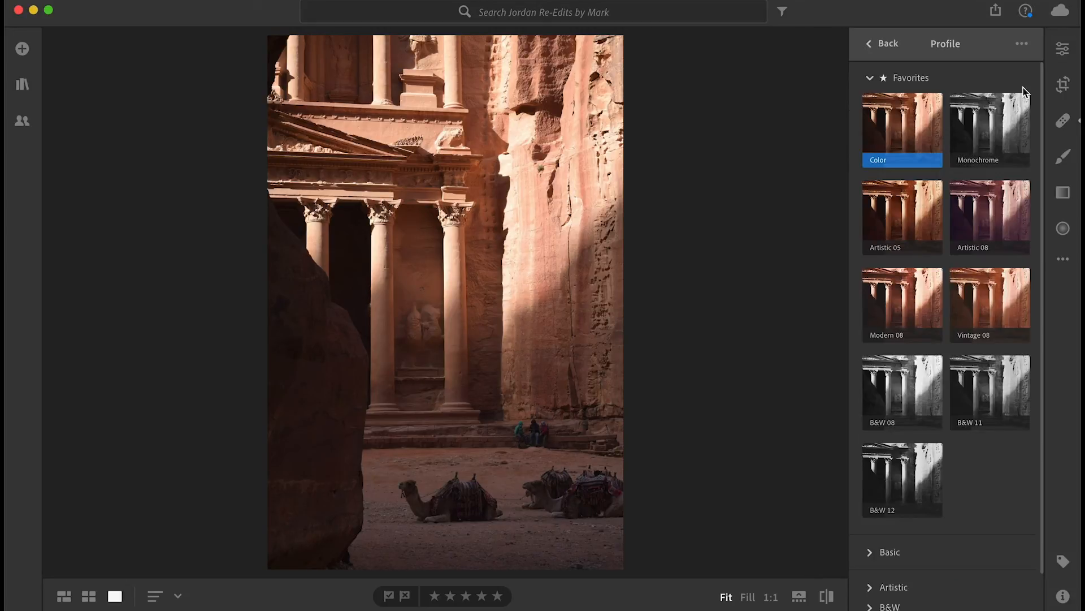
Apply the B&W 02 profile from the B&W group and return to the adjustments
click(911, 77)
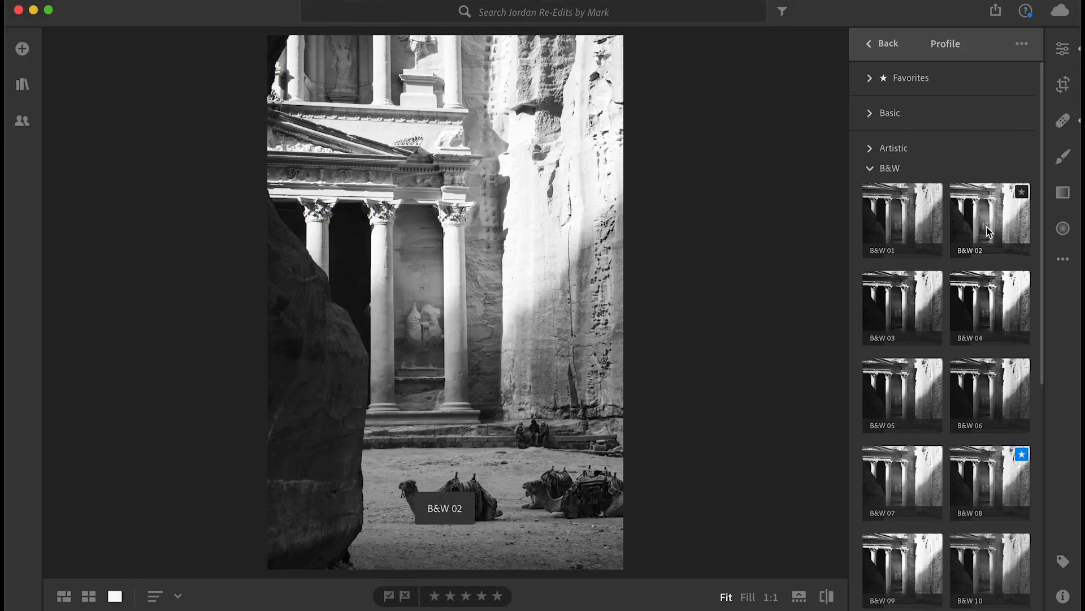
click(990, 220)
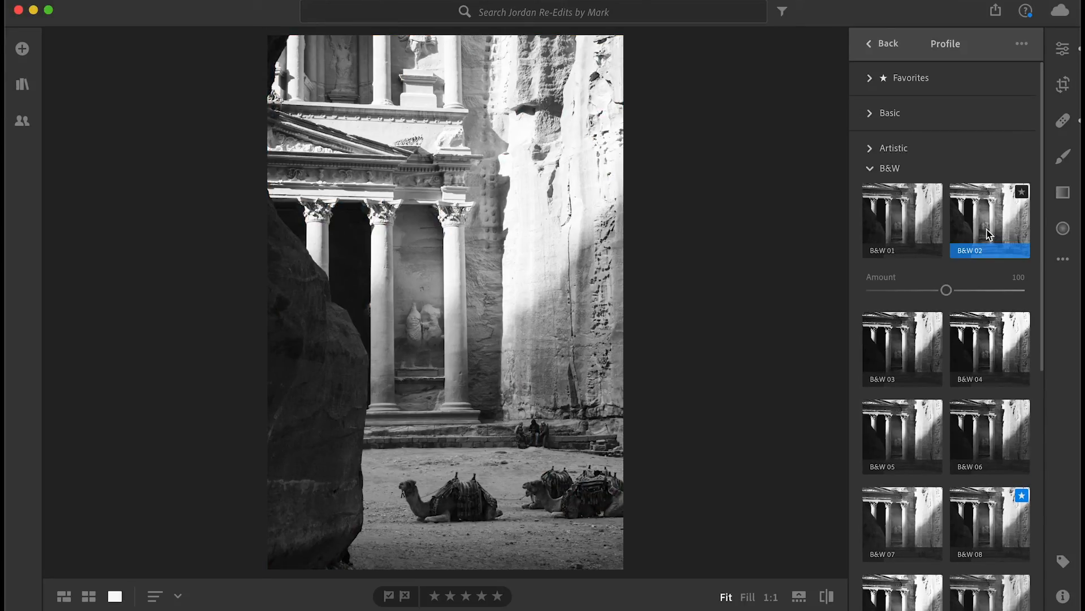
mouse_move(1063, 156)
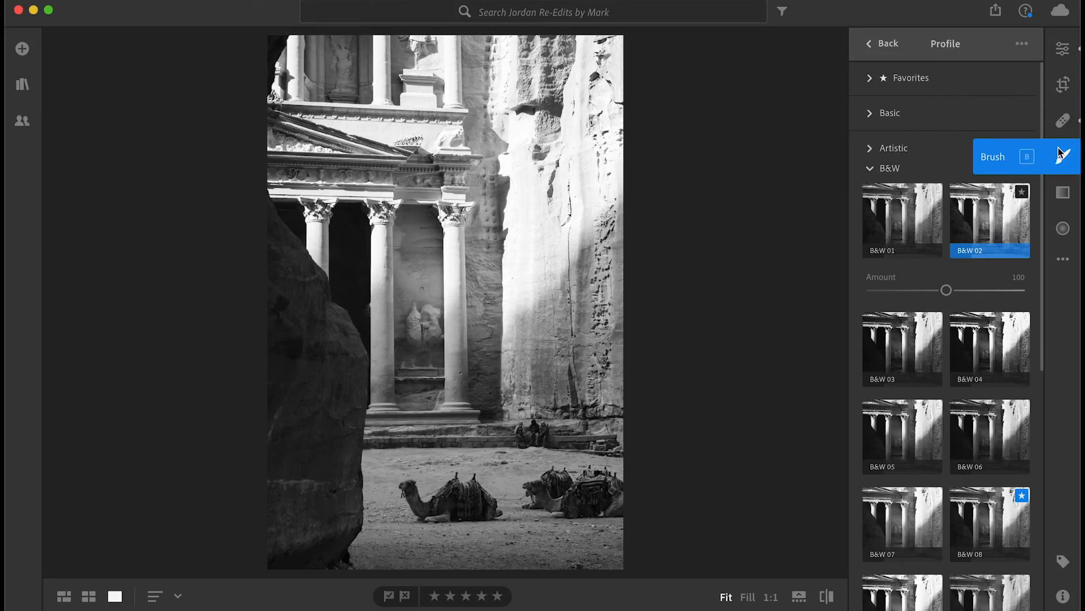
mouse_move(1033, 104)
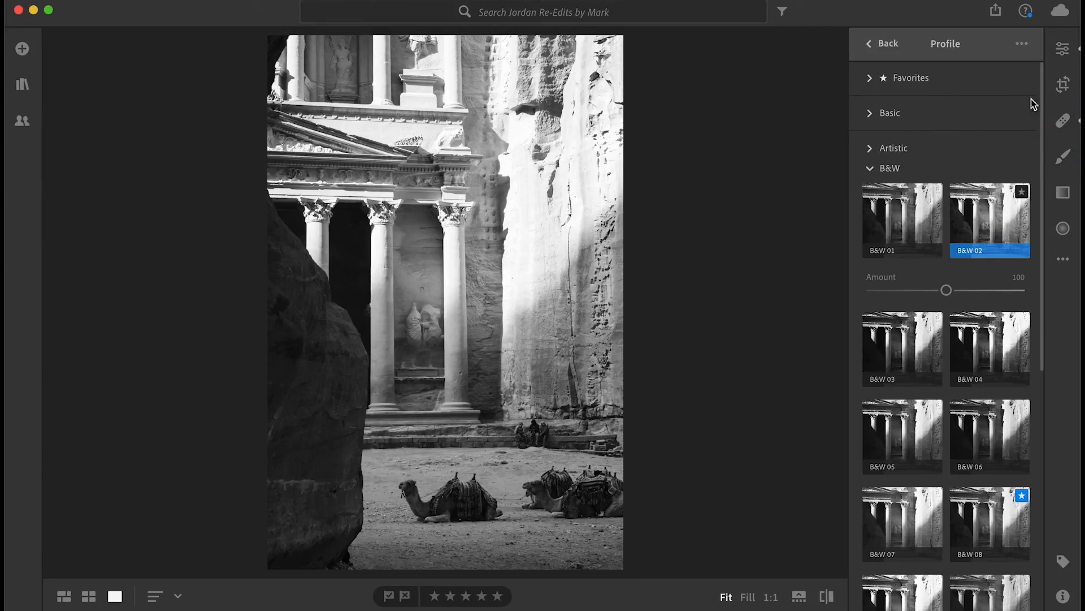
click(887, 44)
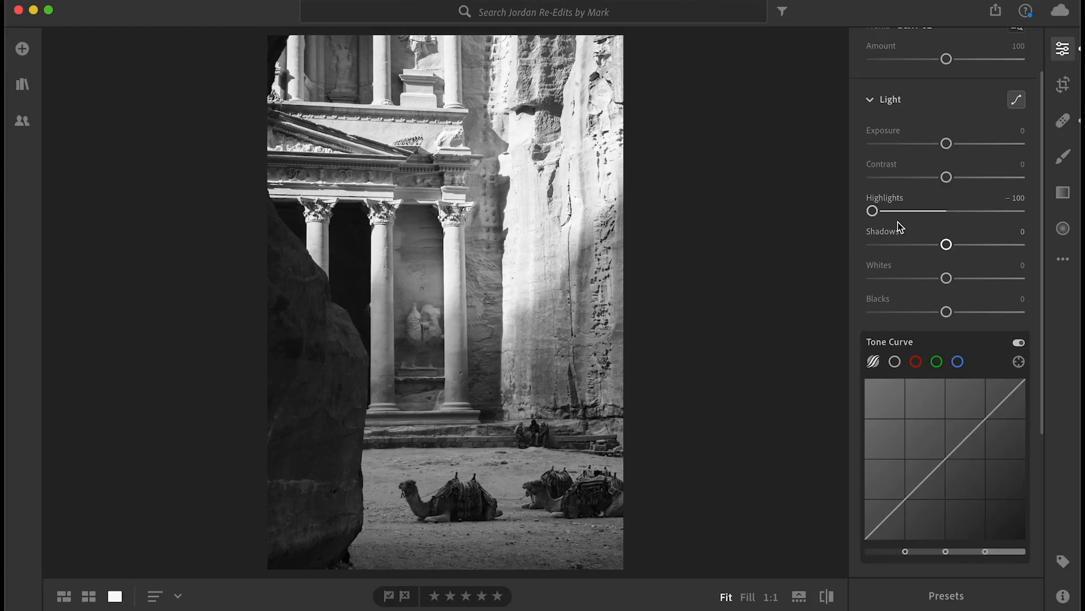
mouse_move(694, 499)
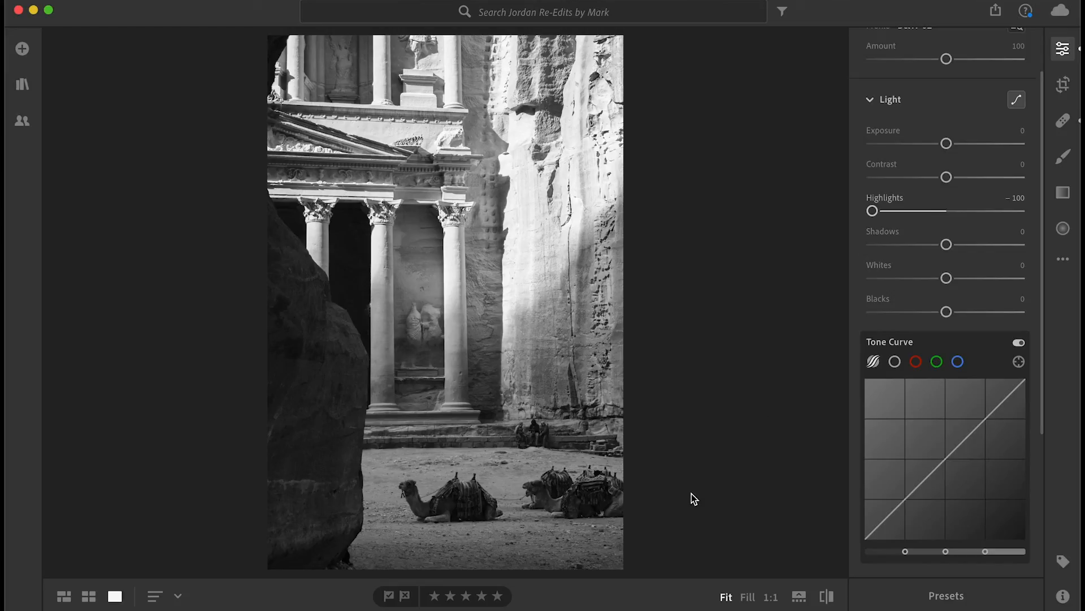